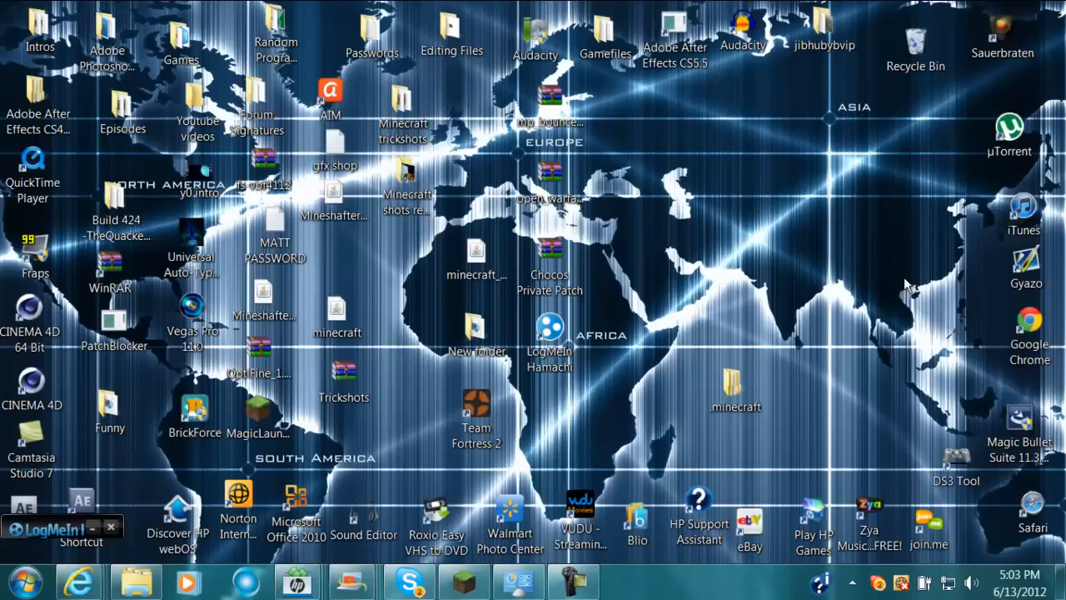
{"action": "mouse_move", "coordinate": [663, 227]}
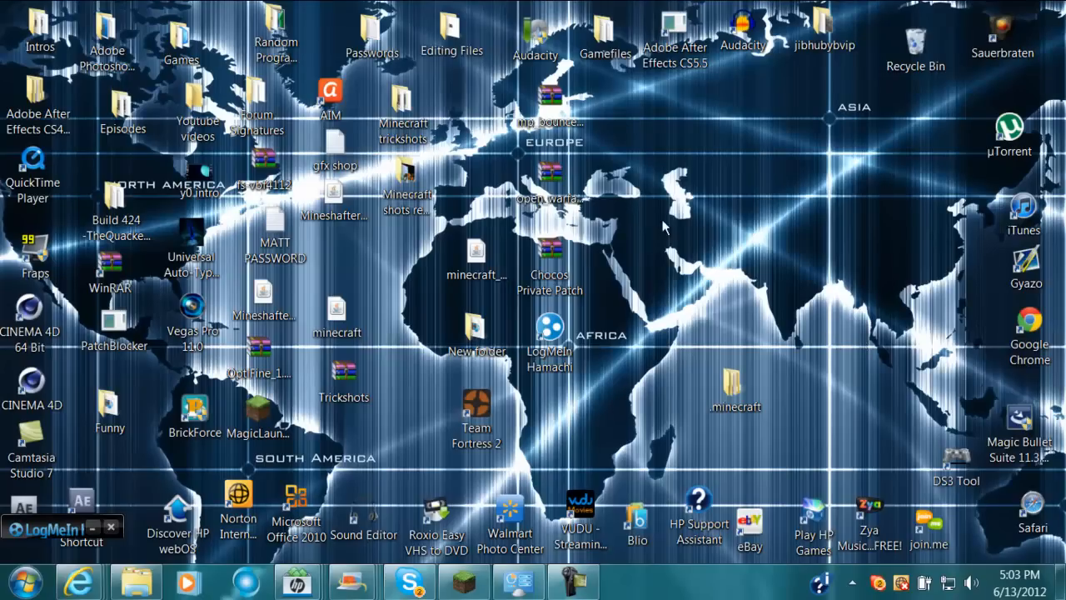
{"action": "mouse_move", "coordinate": [899, 206]}
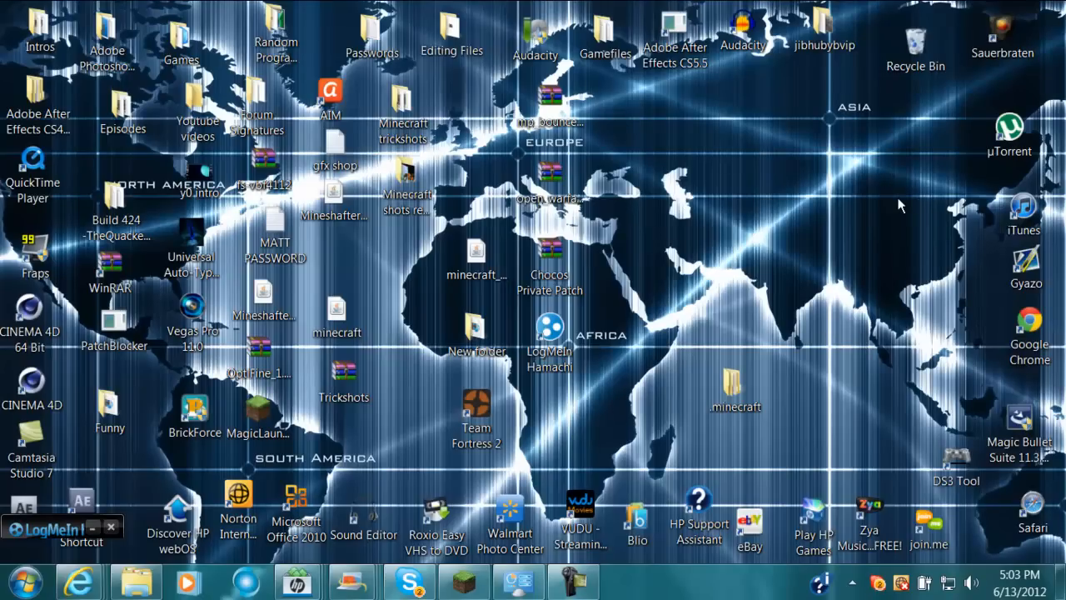
{"action": "mouse_move", "coordinate": [851, 199]}
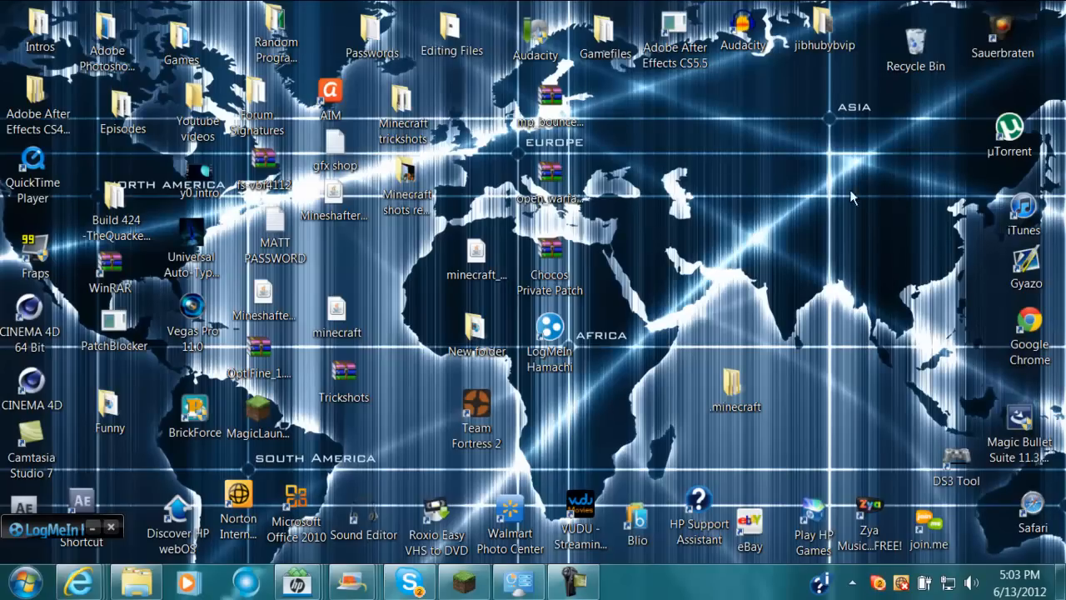
{"action": "mouse_move", "coordinate": [926, 206]}
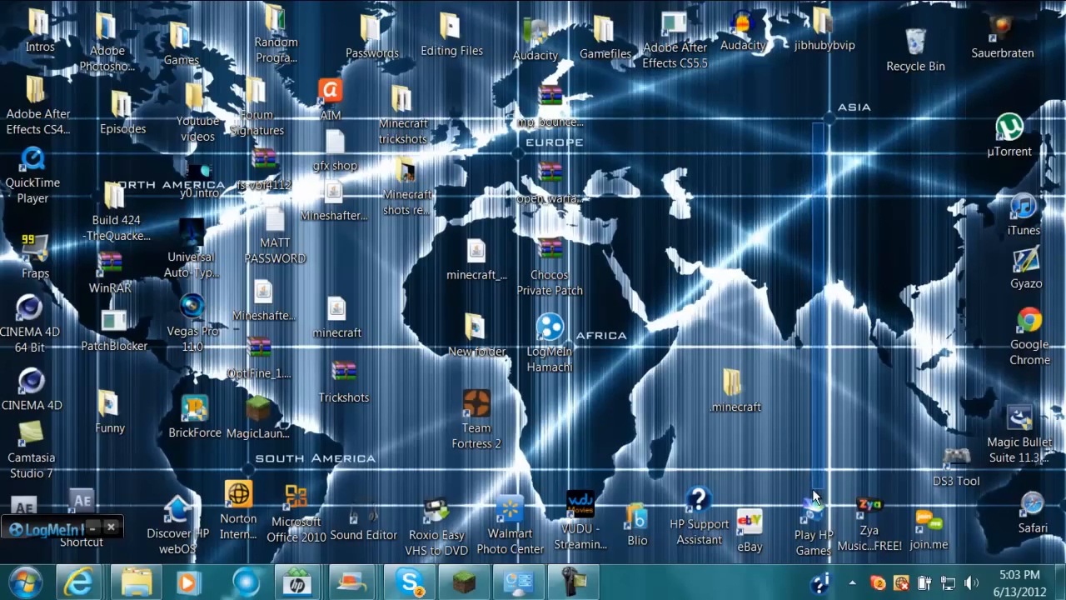
{"action": "mouse_move", "coordinate": [820, 483]}
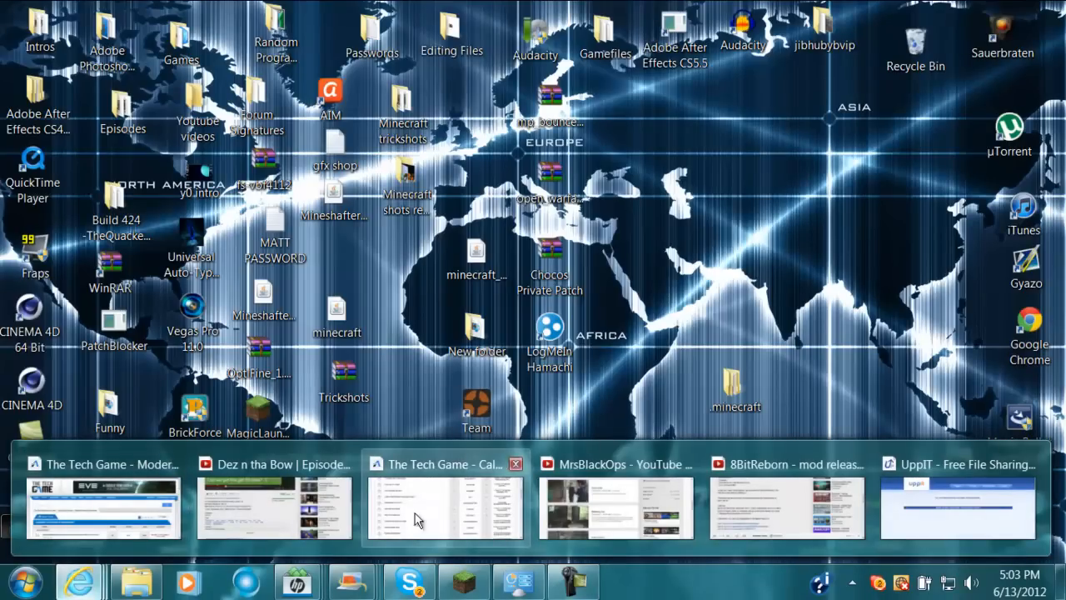
Bring up the 8BitReborn video and scroll through its description and feature list
{"action": "left_click", "coordinate": [616, 508]}
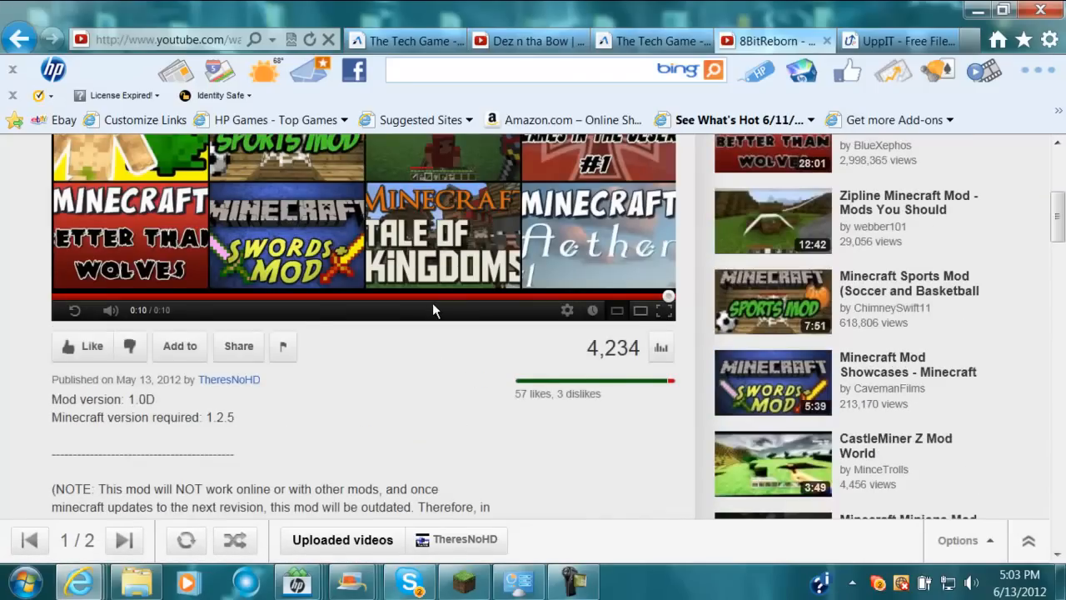
{"action": "scroll", "scroll_direction": "down", "scroll_amount": 3}
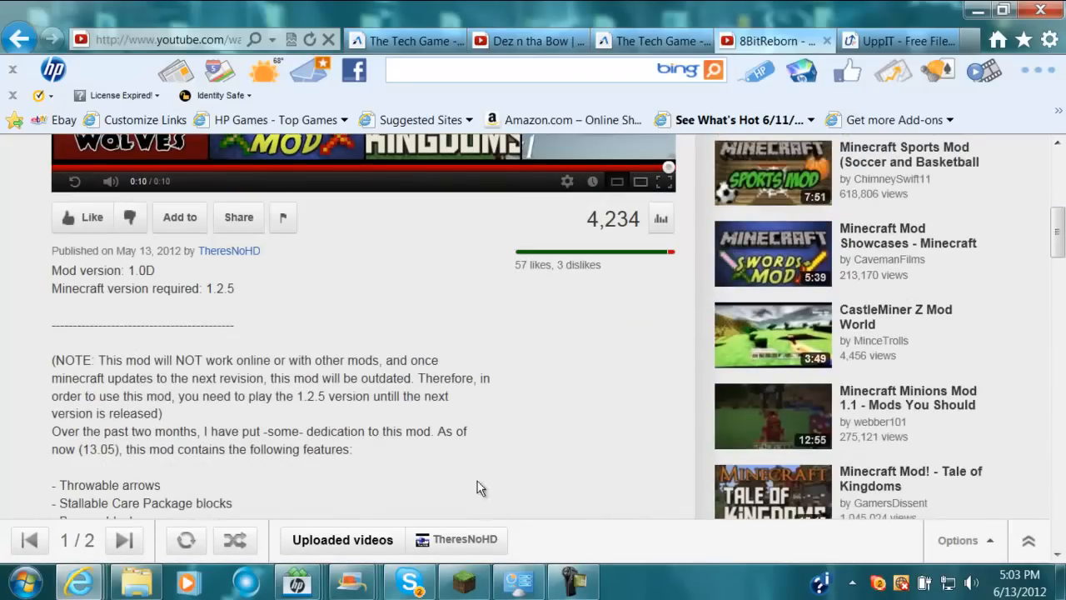
{"action": "left_click", "coordinate": [463, 579]}
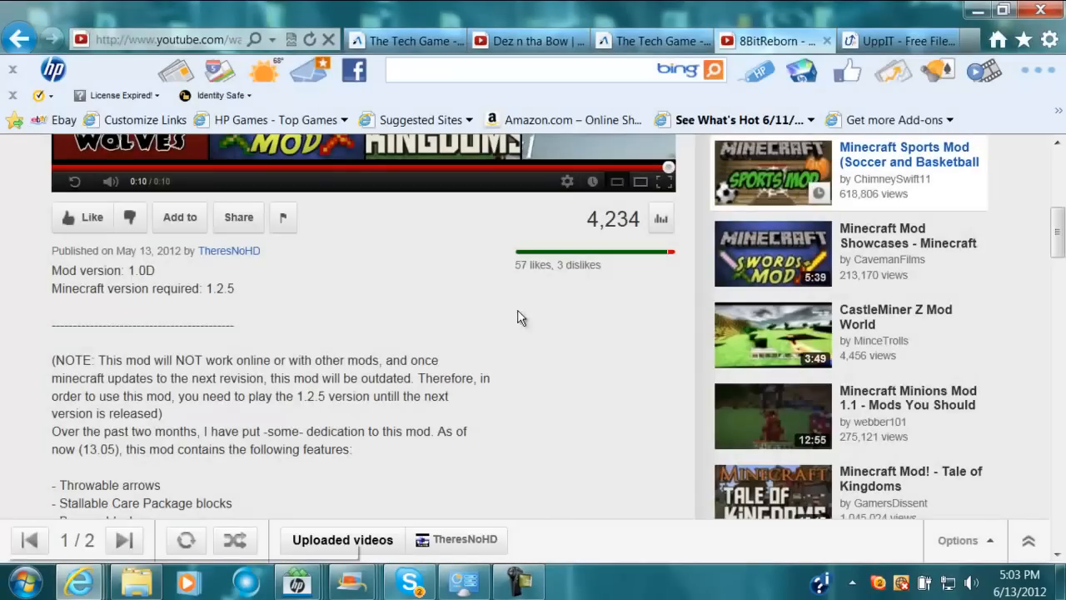
{"action": "scroll", "scroll_direction": "down", "scroll_amount": 3}
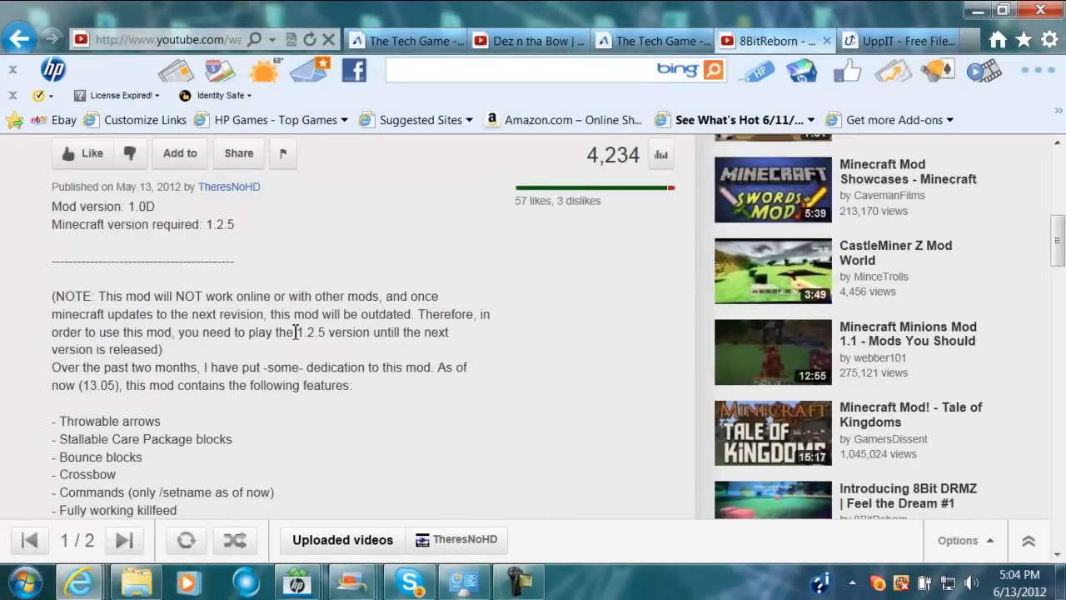
{"action": "scroll", "scroll_direction": "down", "scroll_amount": 3}
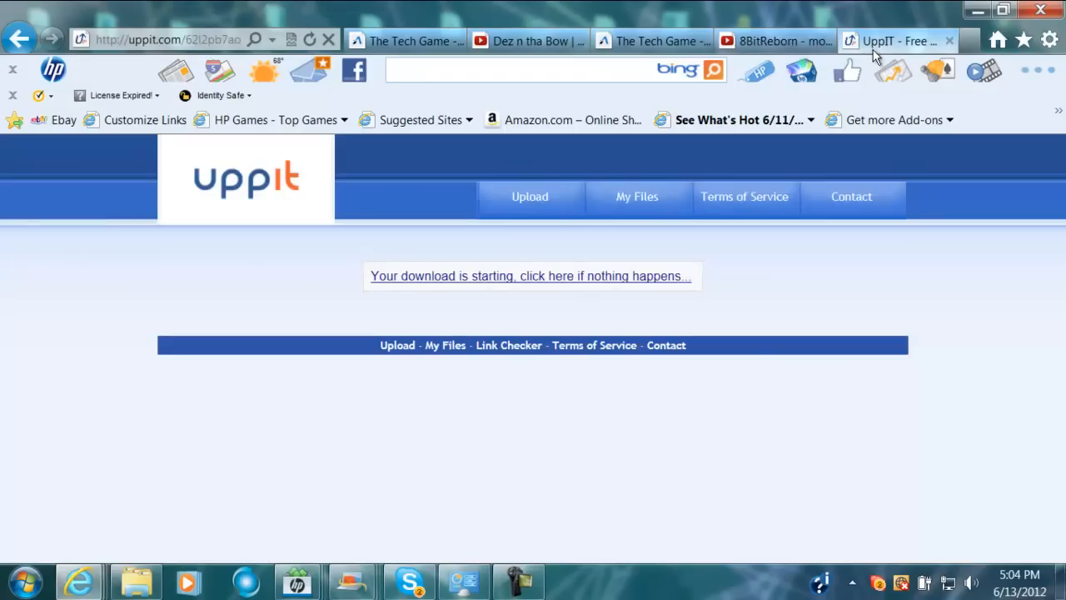
{"action": "mouse_move", "coordinate": [659, 453]}
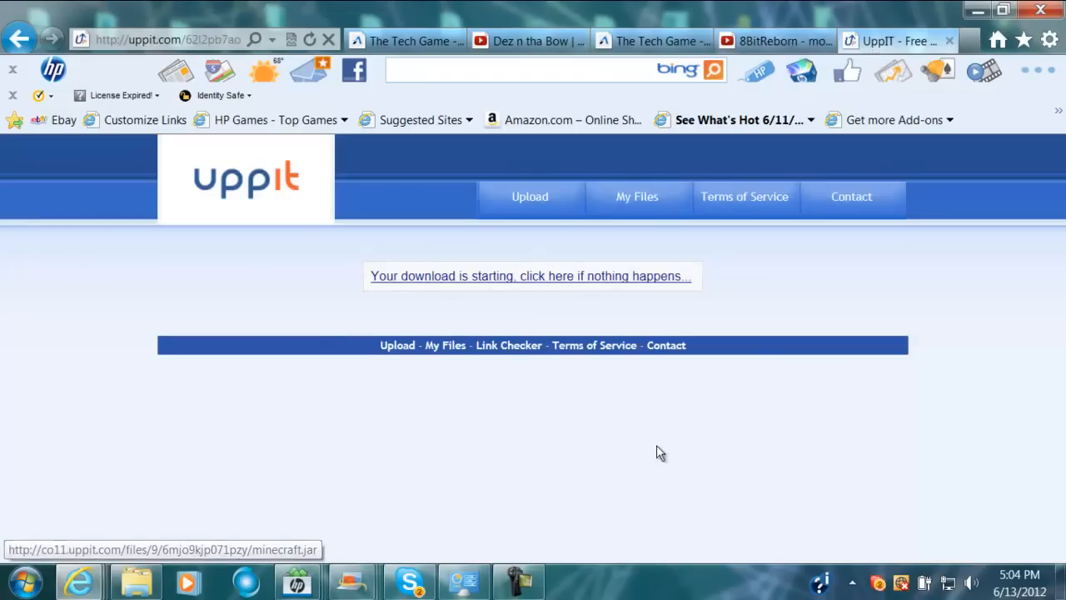
{"action": "mouse_move", "coordinate": [919, 407]}
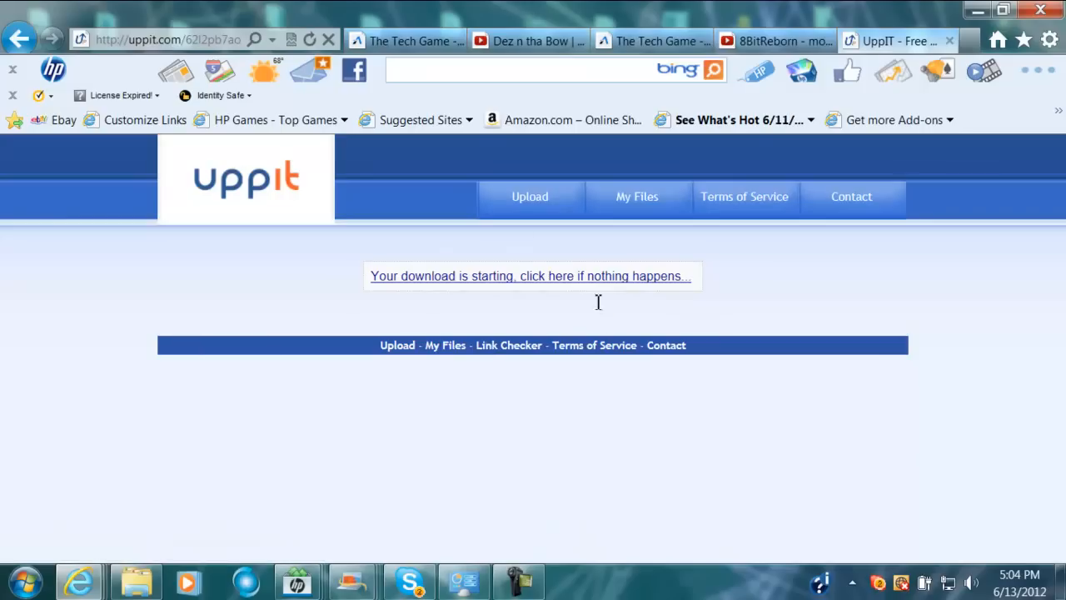
{"action": "mouse_move", "coordinate": [470, 233]}
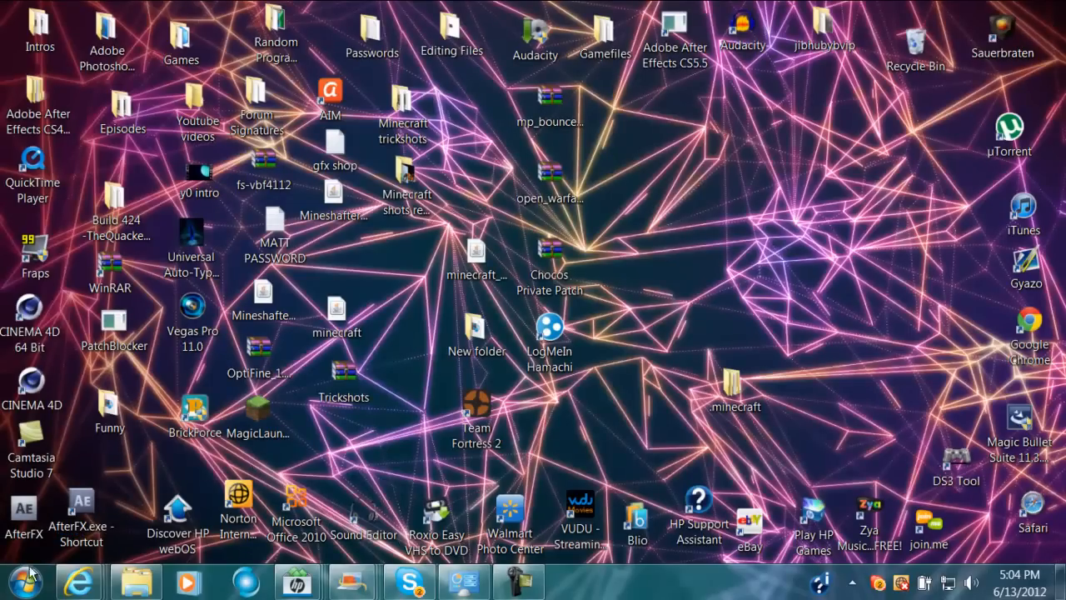
Use the Run dialog with %appdata% to open the Roaming folder containing .minecraft
{"action": "left_click", "coordinate": [23, 576]}
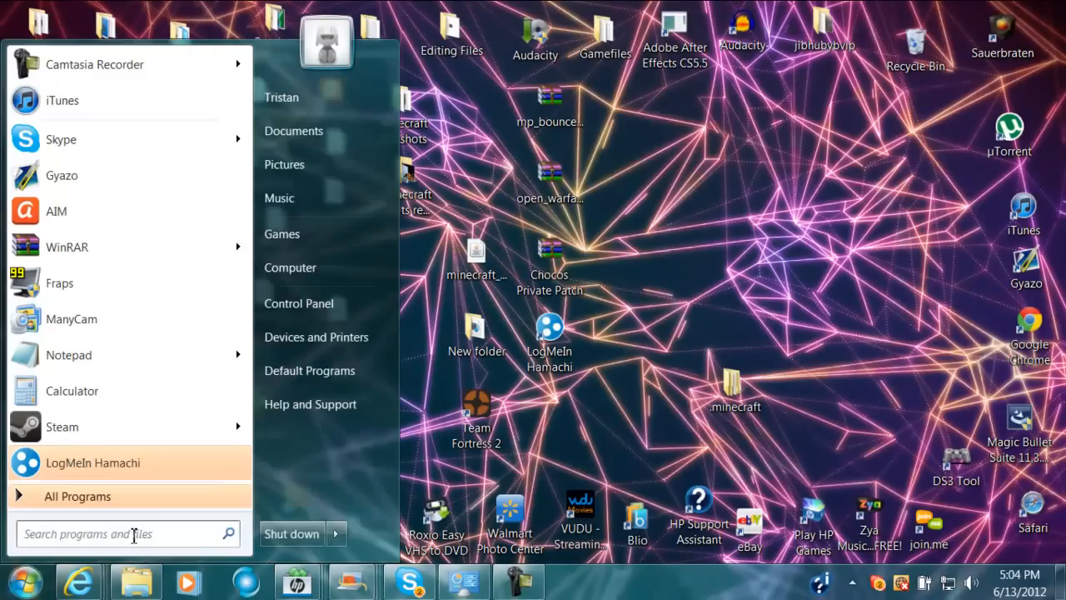
{"action": "type", "text": "run"}
{"action": "type", "text": "%appdata%"}
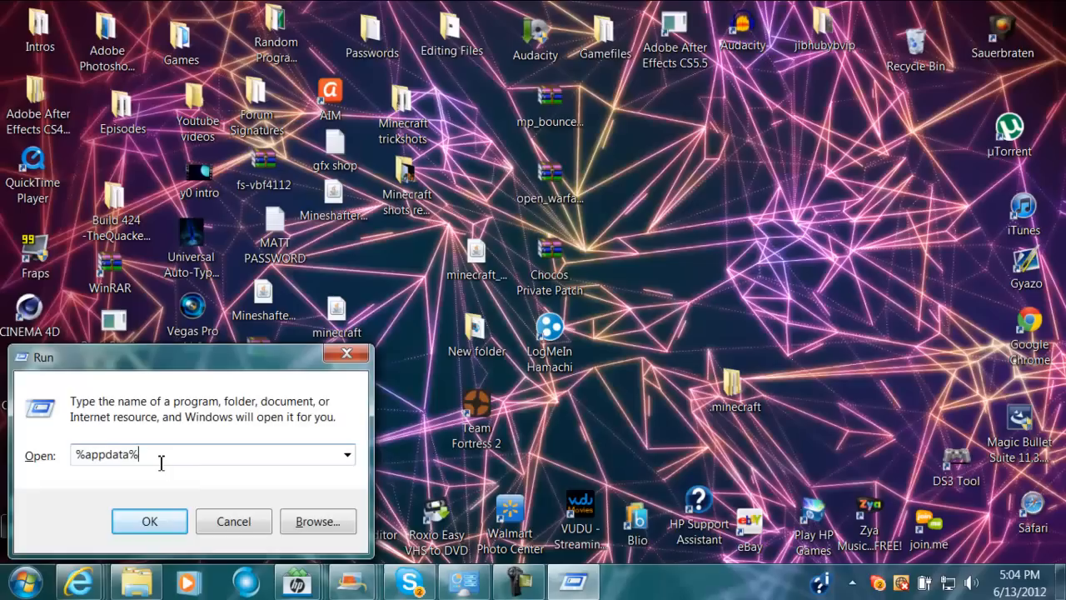
{"action": "mouse_move", "coordinate": [73, 481]}
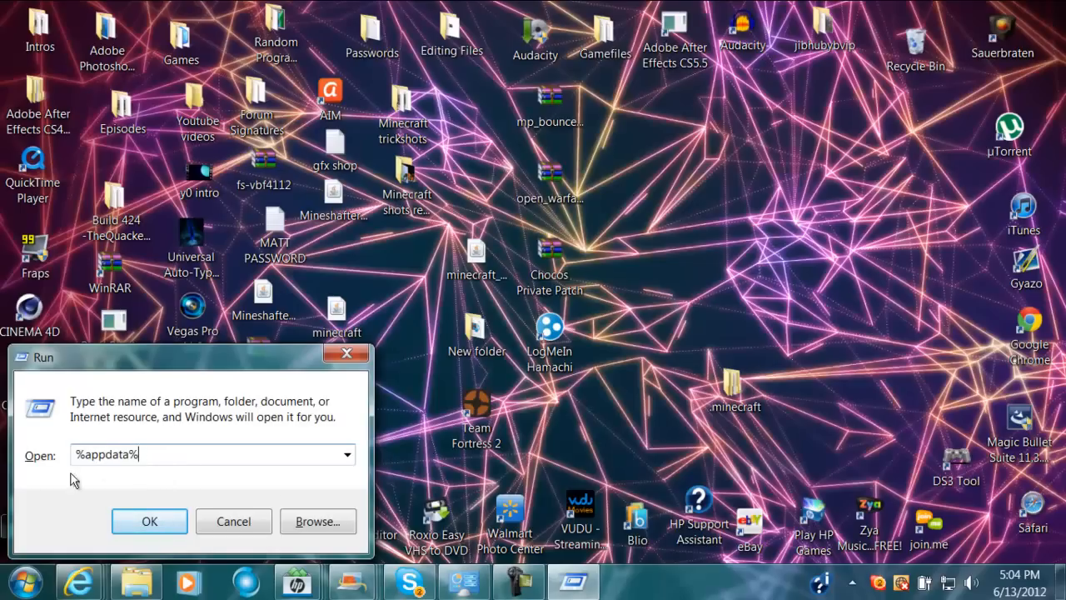
{"action": "left_click", "coordinate": [150, 520]}
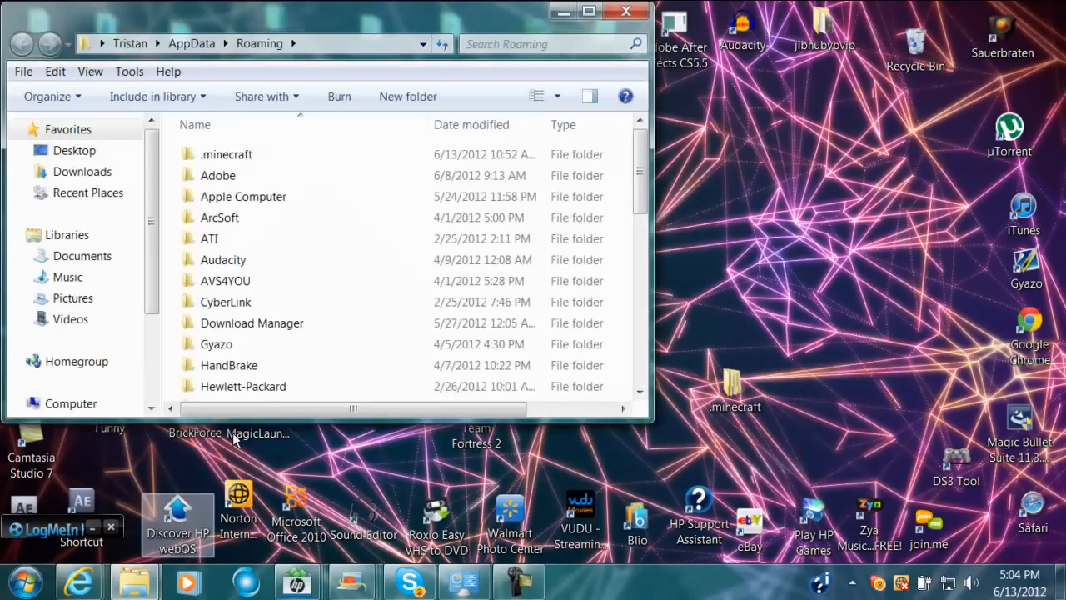
Navigate into .minecraft's bin folder and select minecraft.jar
{"action": "left_click", "coordinate": [226, 153]}
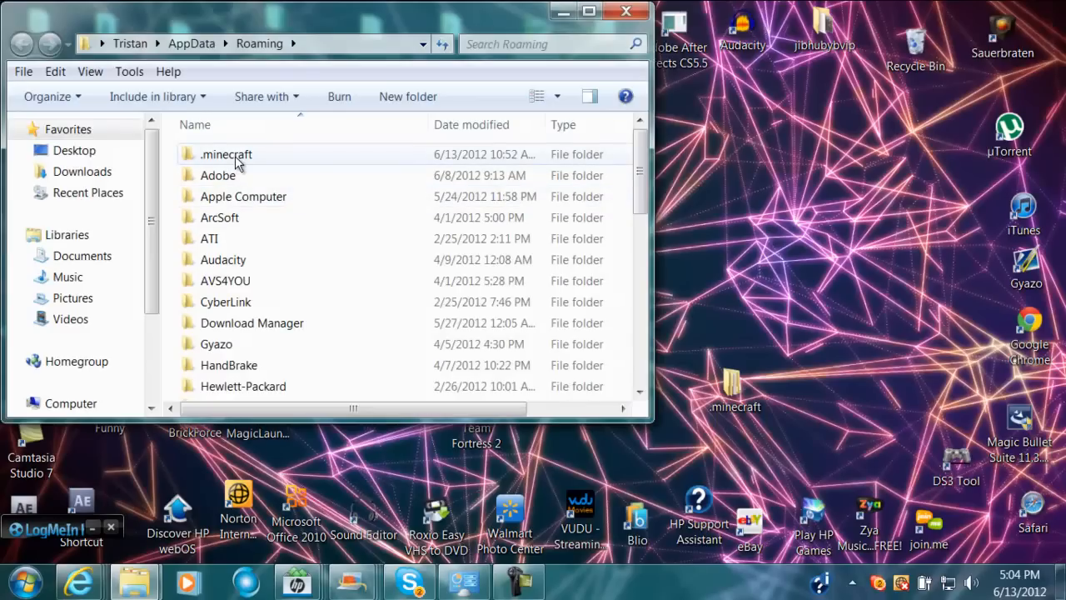
{"action": "double_click", "coordinate": [226, 153]}
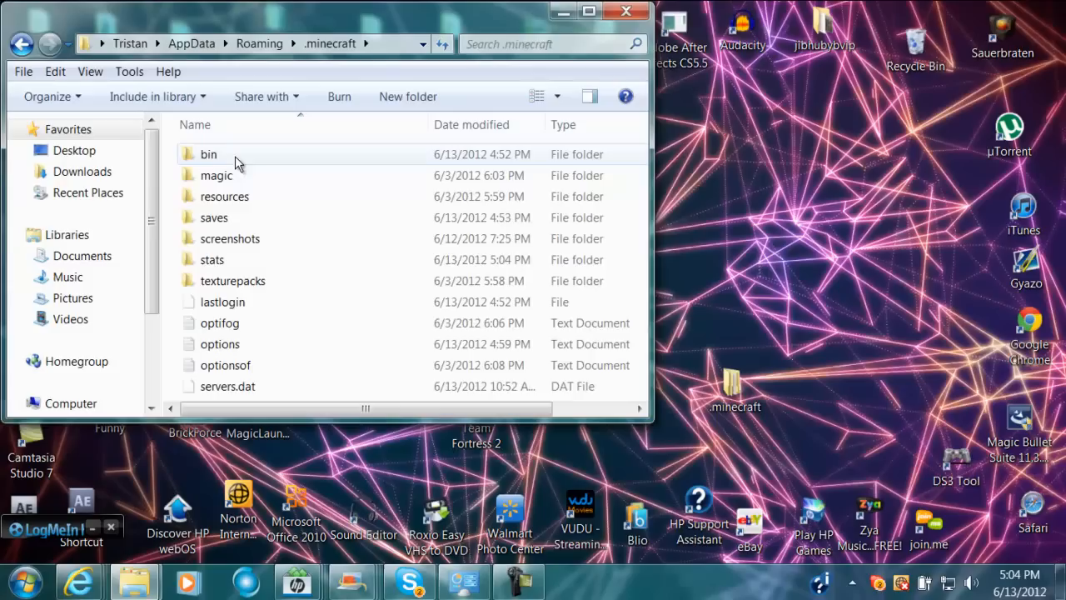
{"action": "double_click", "coordinate": [209, 153]}
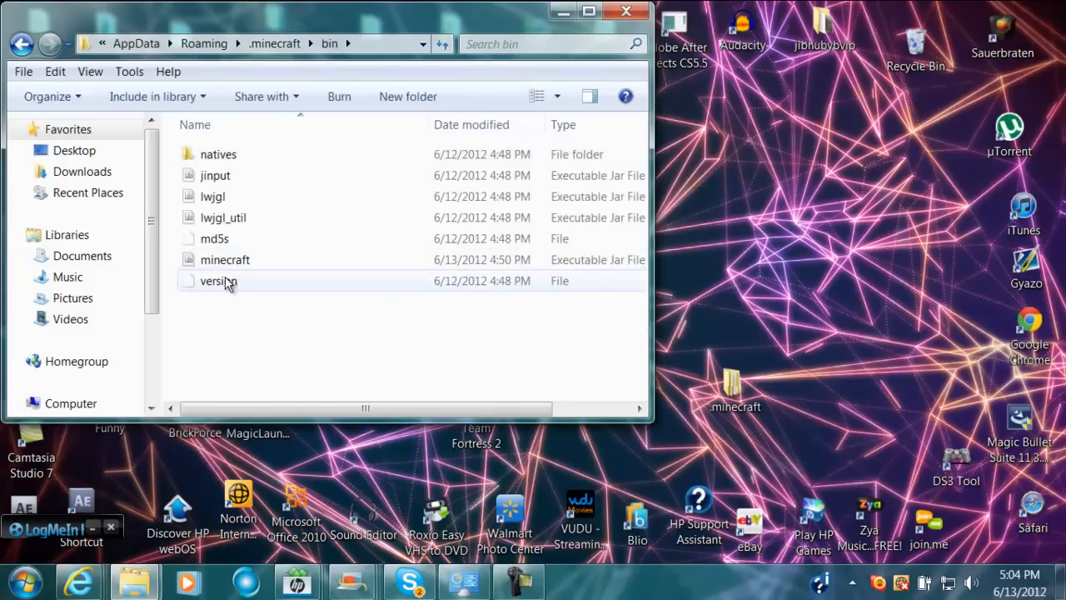
{"action": "left_click", "coordinate": [225, 260]}
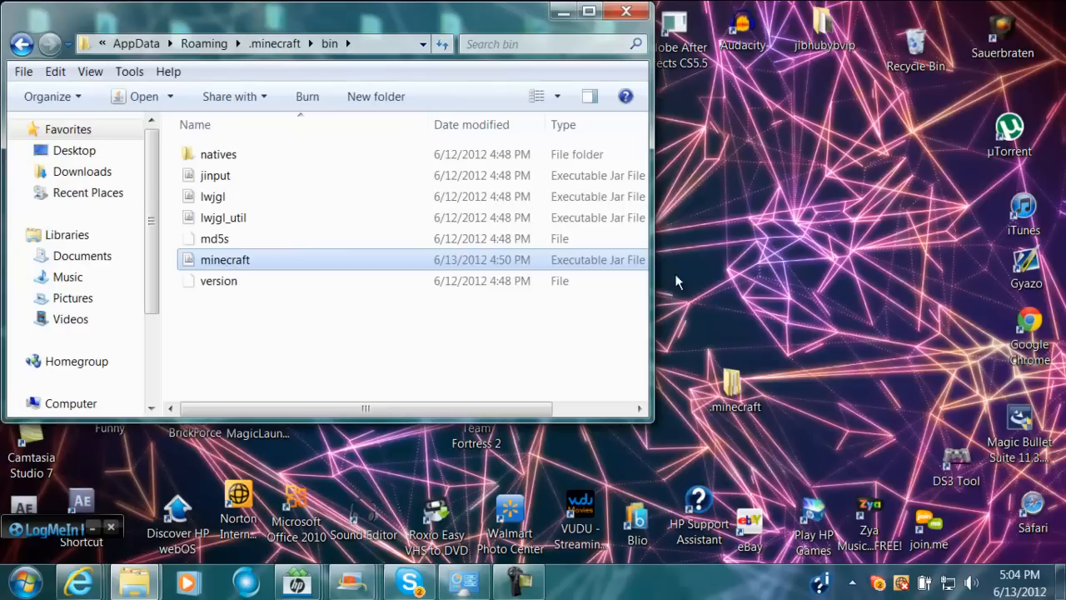
{"action": "mouse_move", "coordinate": [191, 223]}
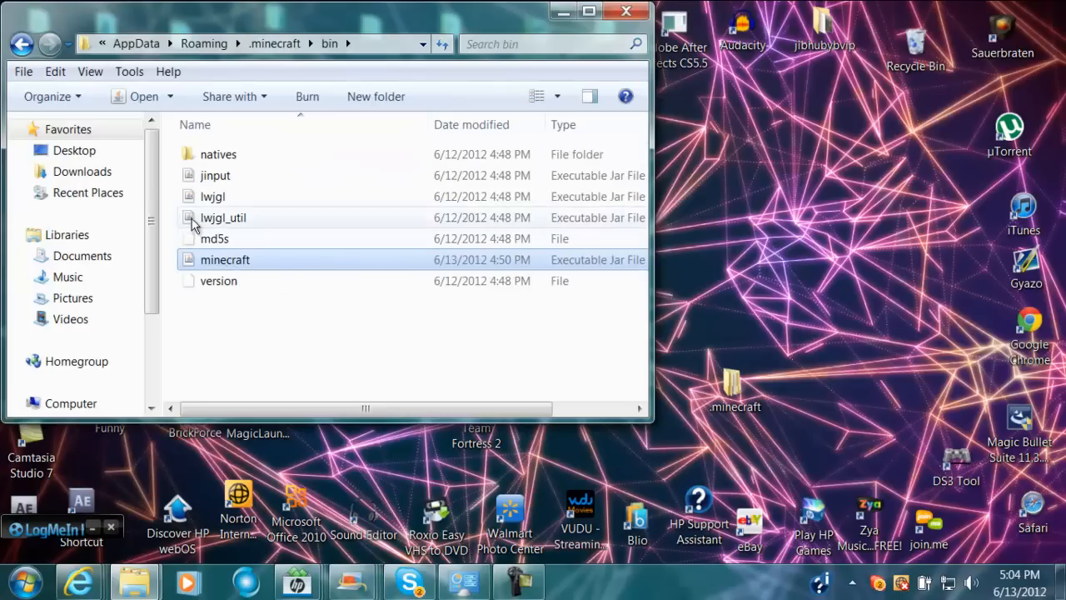
{"action": "mouse_move", "coordinate": [253, 266]}
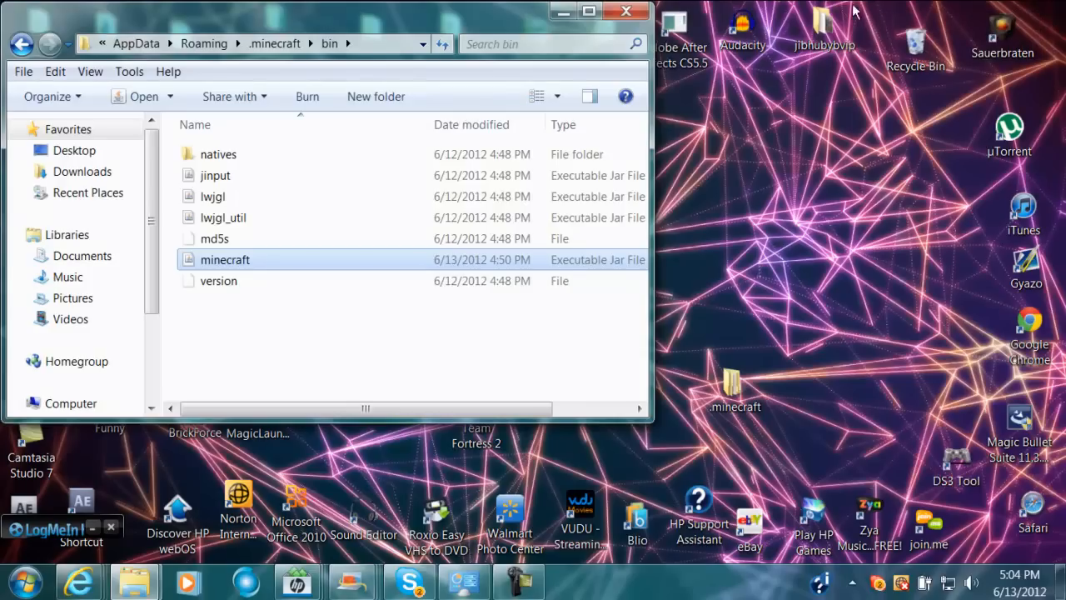
{"action": "mouse_move", "coordinate": [739, 193]}
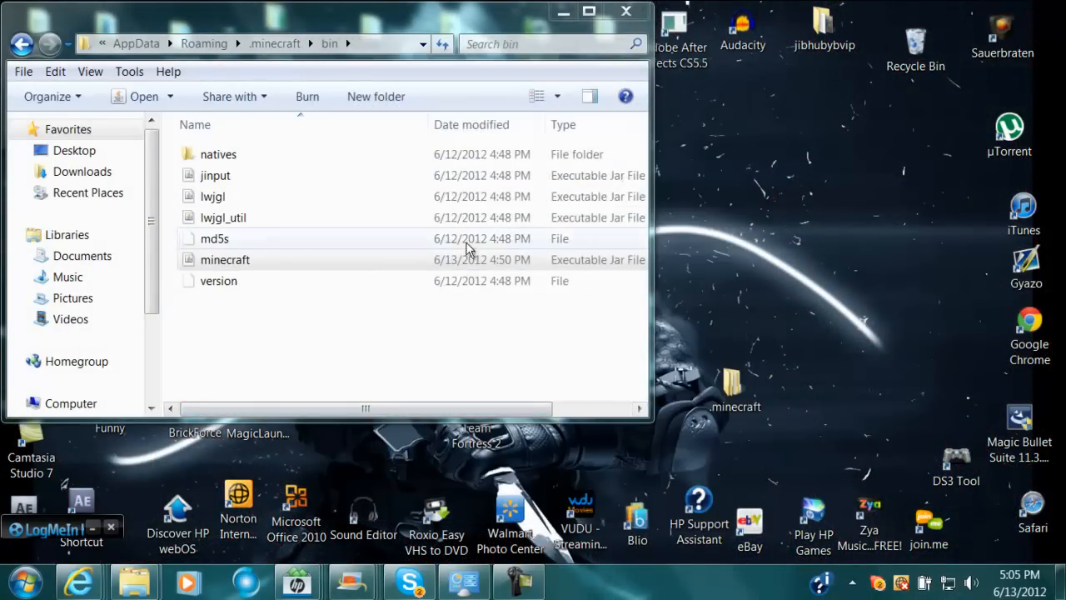
{"action": "left_click", "coordinate": [225, 259]}
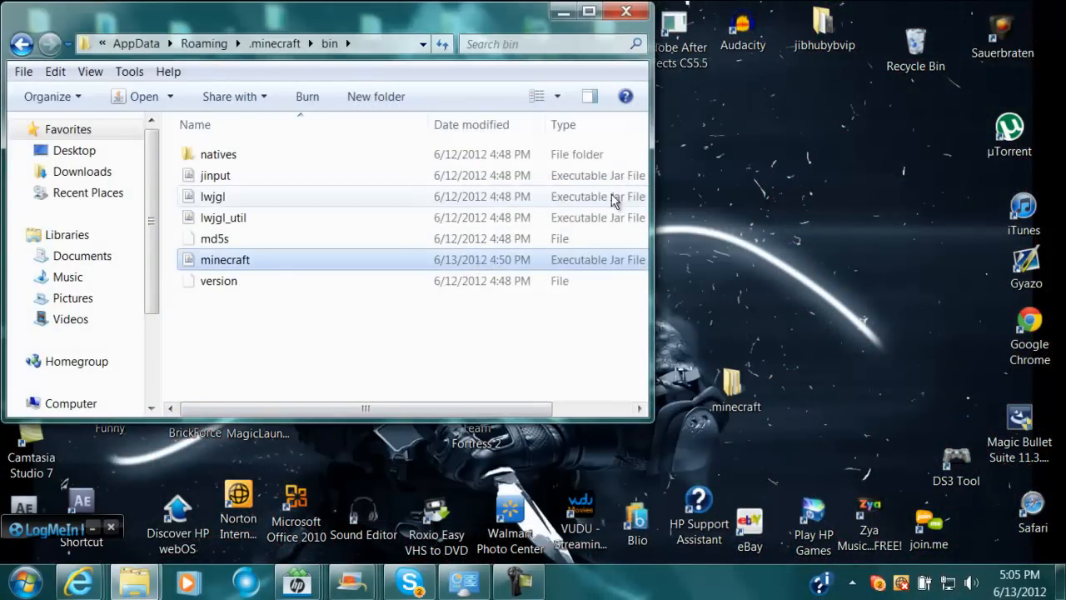
{"action": "mouse_move", "coordinate": [673, 304]}
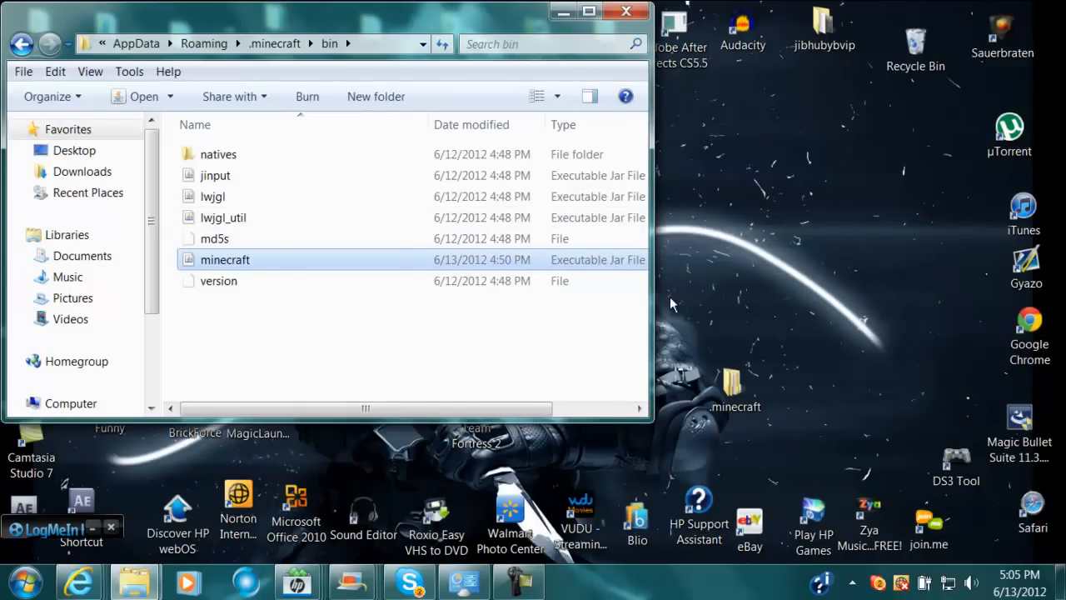
{"action": "mouse_move", "coordinate": [886, 274]}
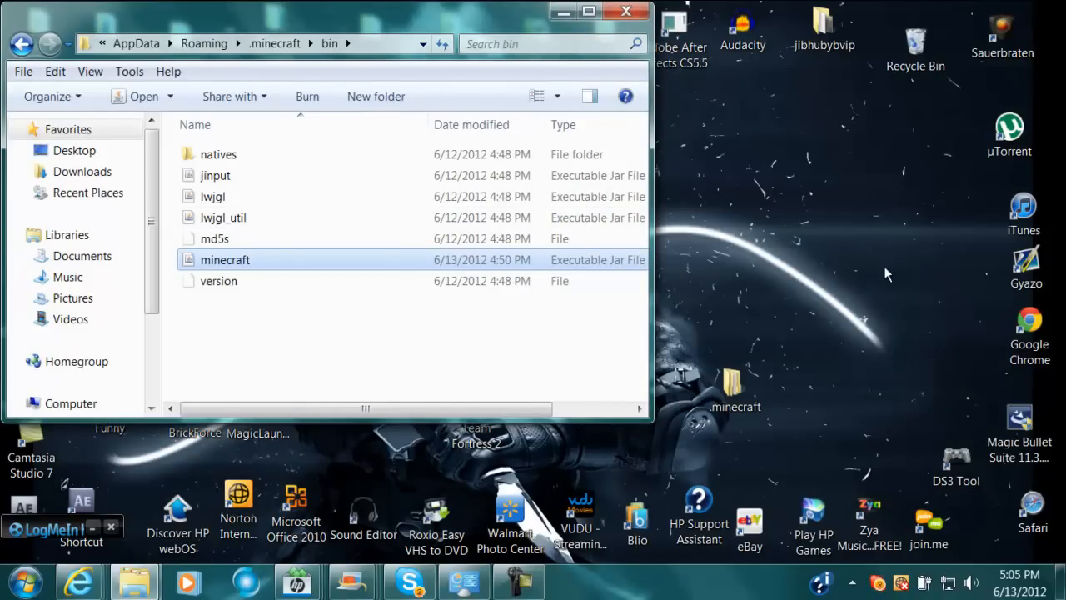
{"action": "mouse_move", "coordinate": [746, 280]}
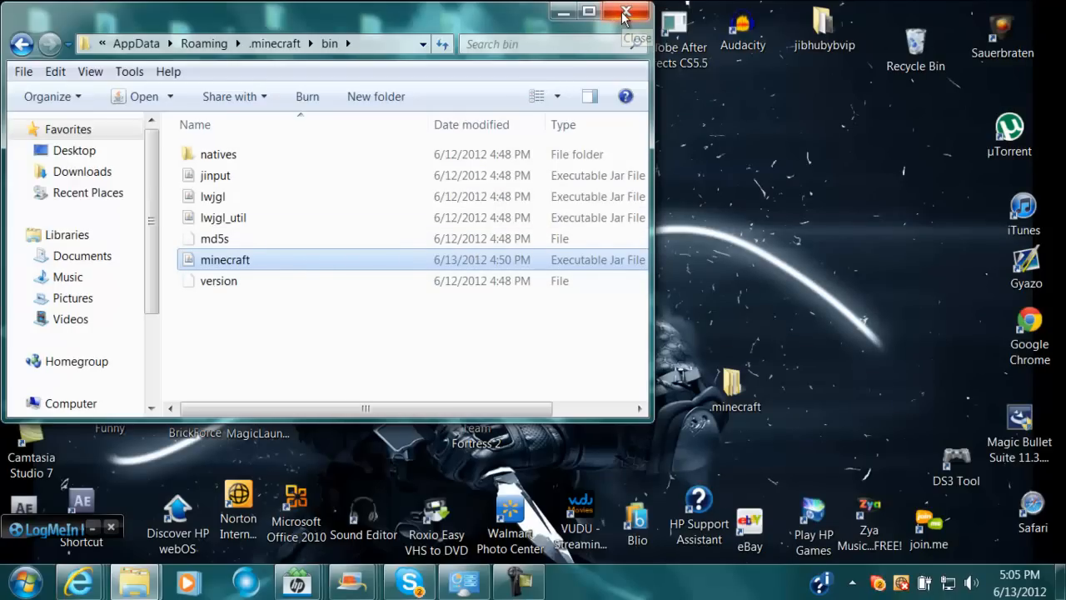
Close the bin folder window and select the minecraft file on the desktop
{"action": "left_click", "coordinate": [626, 11]}
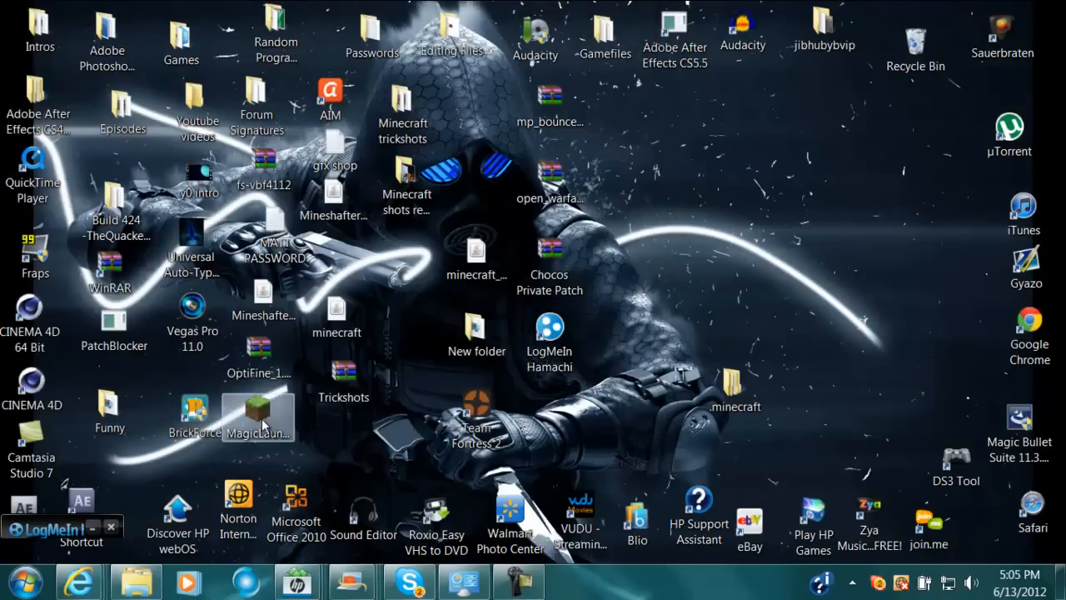
{"action": "left_click", "coordinate": [337, 313]}
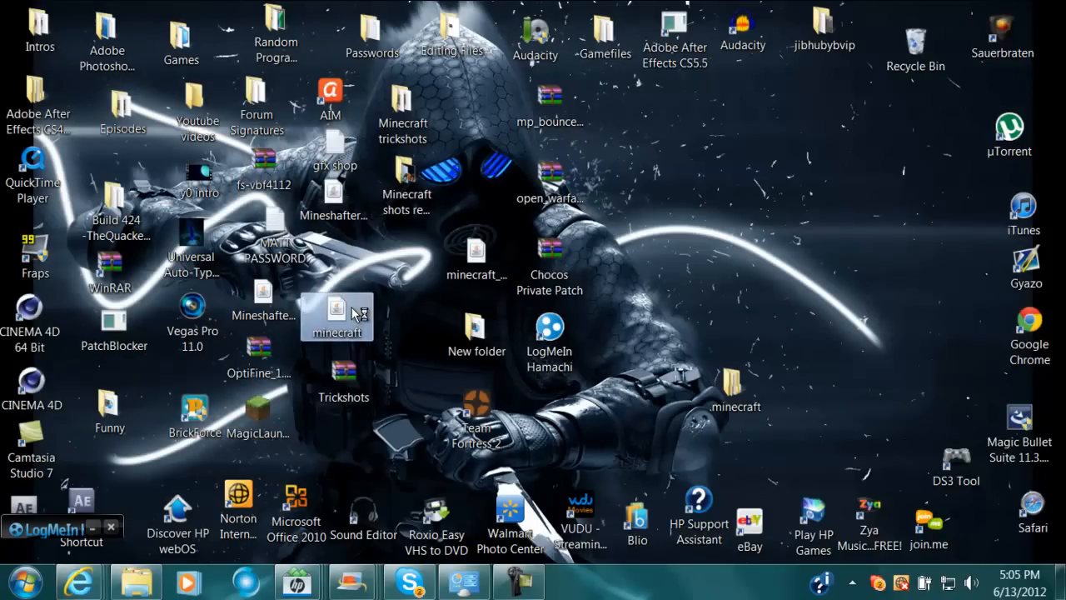
{"action": "mouse_move", "coordinate": [325, 314]}
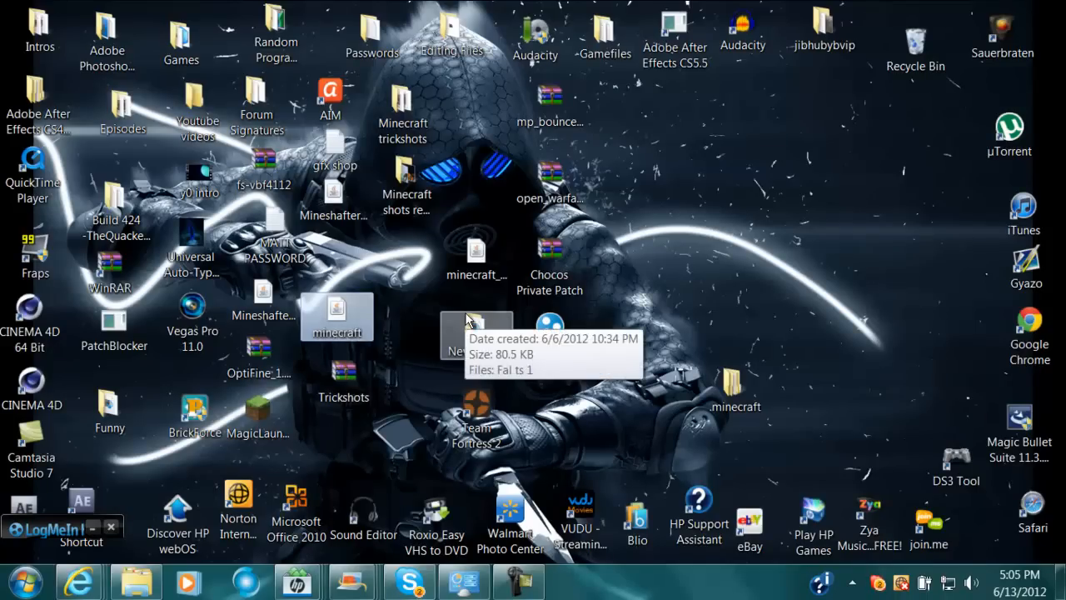
Launch Minecraft, log in, then return to the 8BitReborn video page in the browser
{"action": "double_click", "coordinate": [336, 315]}
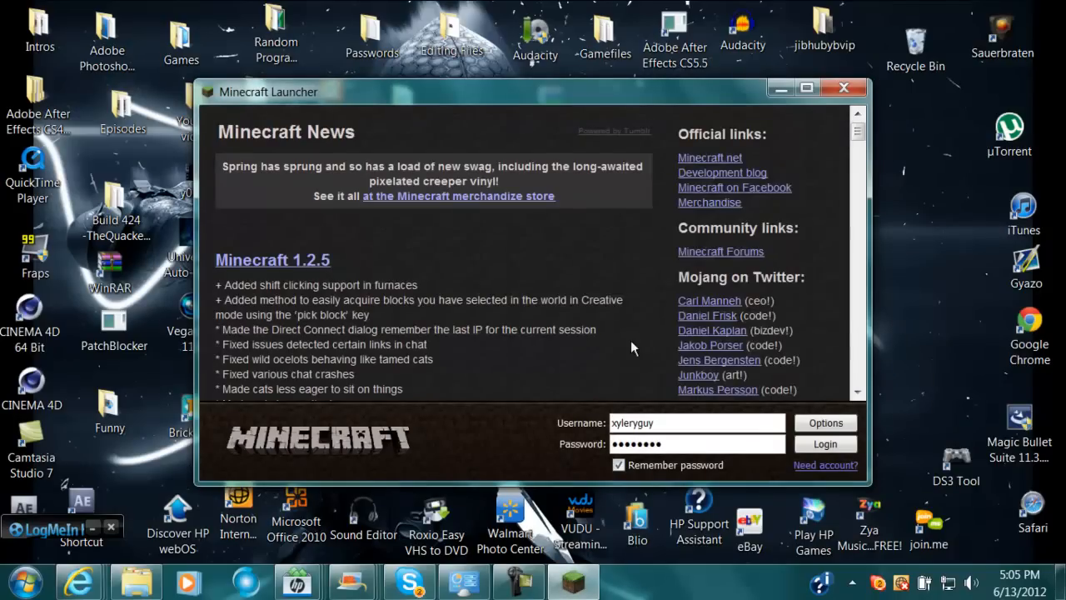
{"action": "left_click", "coordinate": [824, 443]}
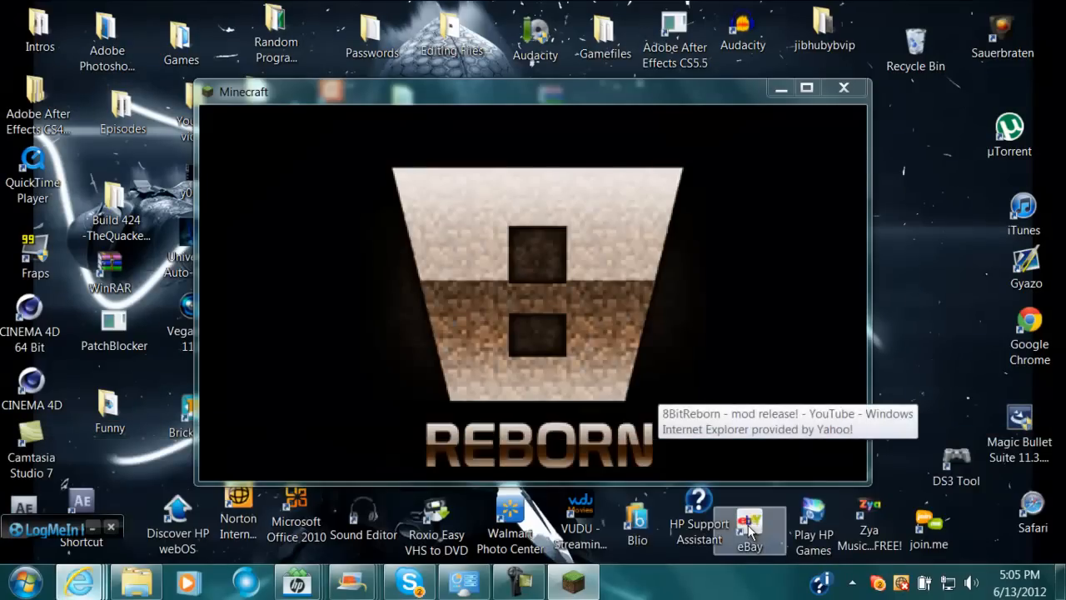
{"action": "left_click", "coordinate": [78, 579]}
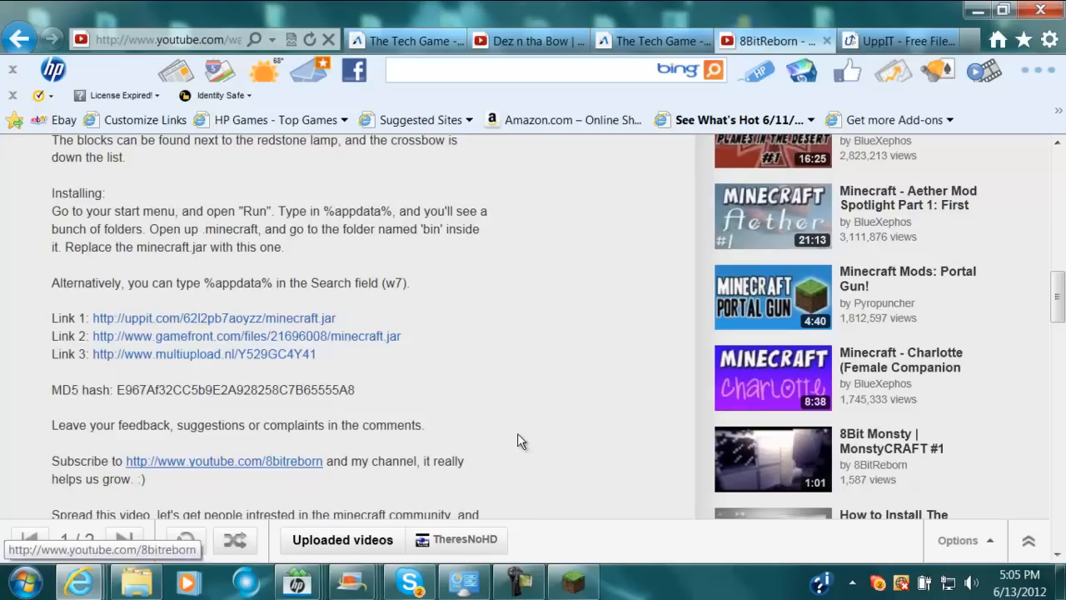
{"action": "scroll", "scroll_direction": "down", "scroll_amount": 3}
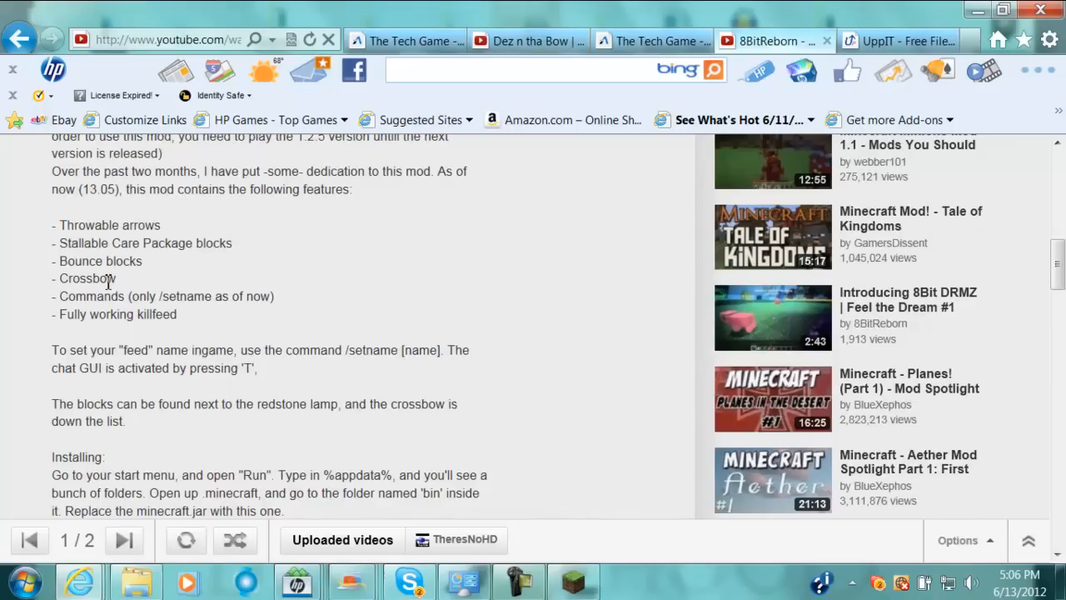
{"action": "mouse_move", "coordinate": [229, 303]}
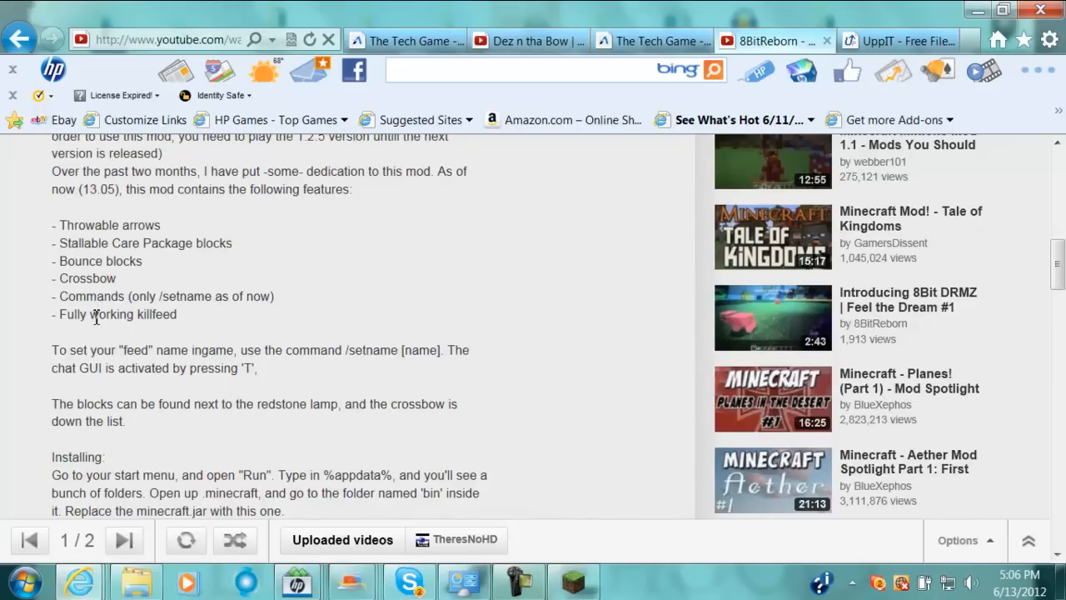
{"action": "mouse_move", "coordinate": [164, 297]}
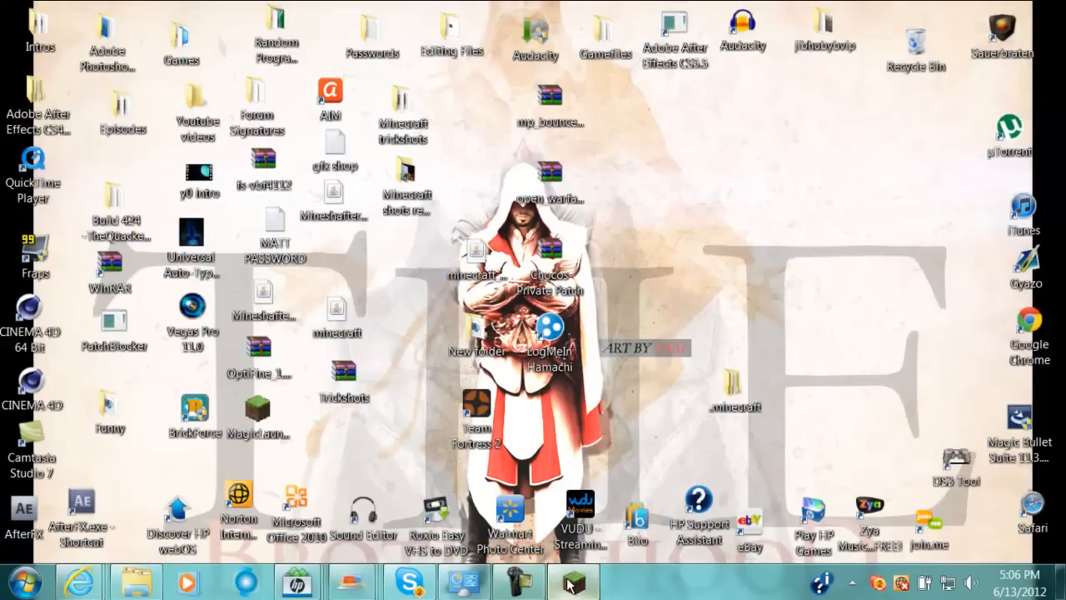
Start the Training Ground single-player world from the title screen
{"action": "left_click", "coordinate": [573, 579]}
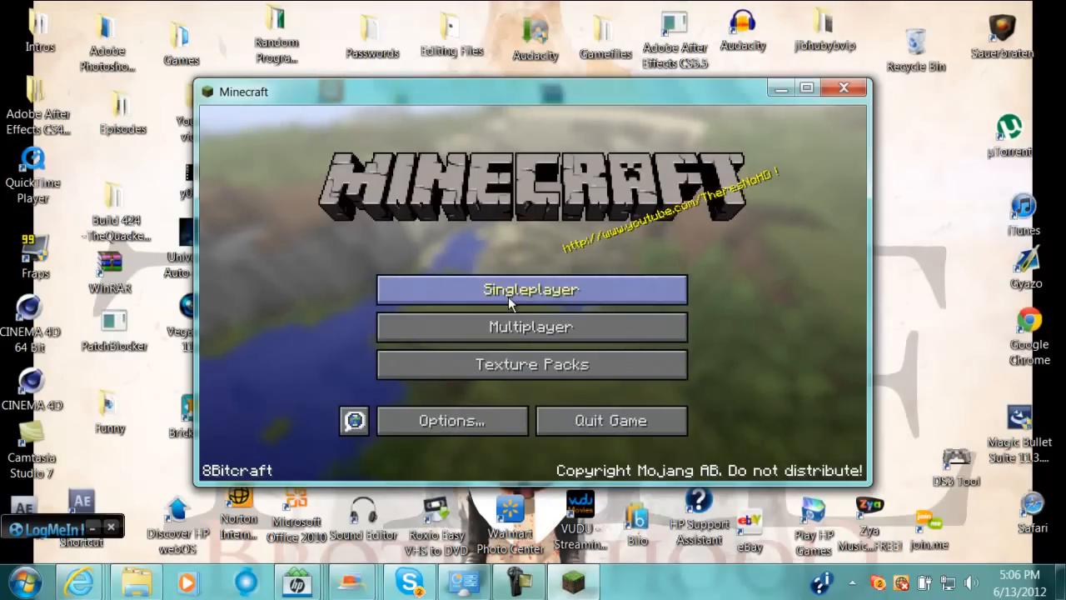
{"action": "left_click", "coordinate": [530, 290]}
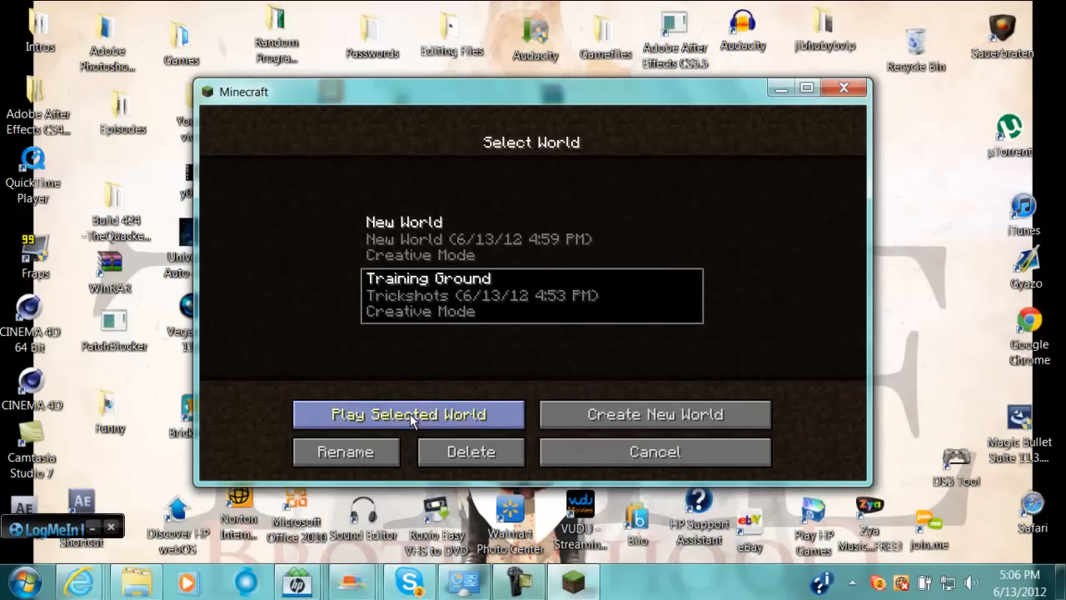
{"action": "left_click", "coordinate": [407, 413]}
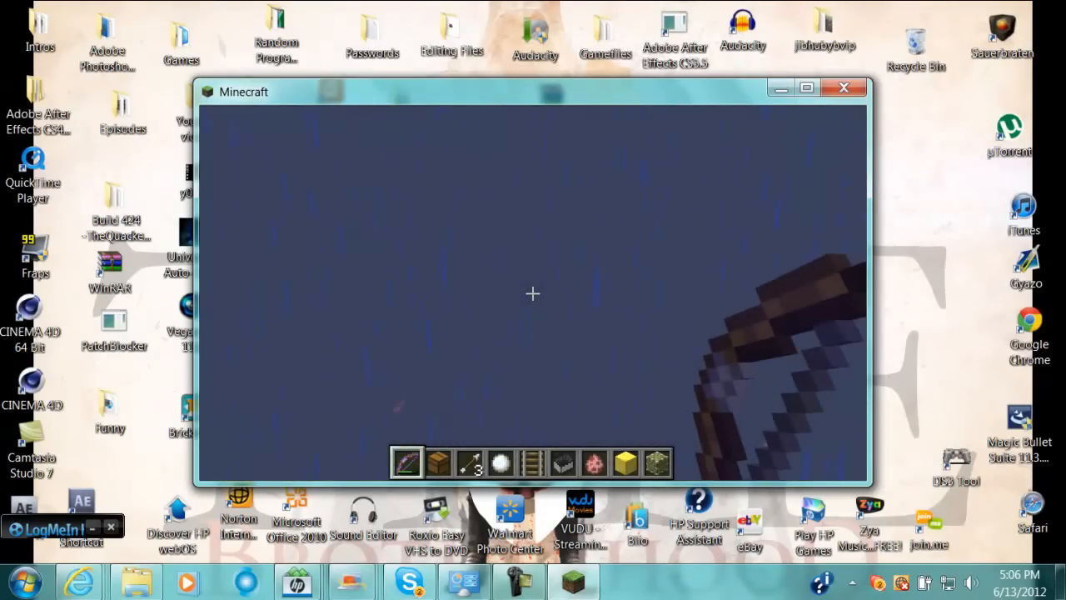
Save and quit Training Ground, then load the New World instead
{"action": "key", "text": "Escape"}
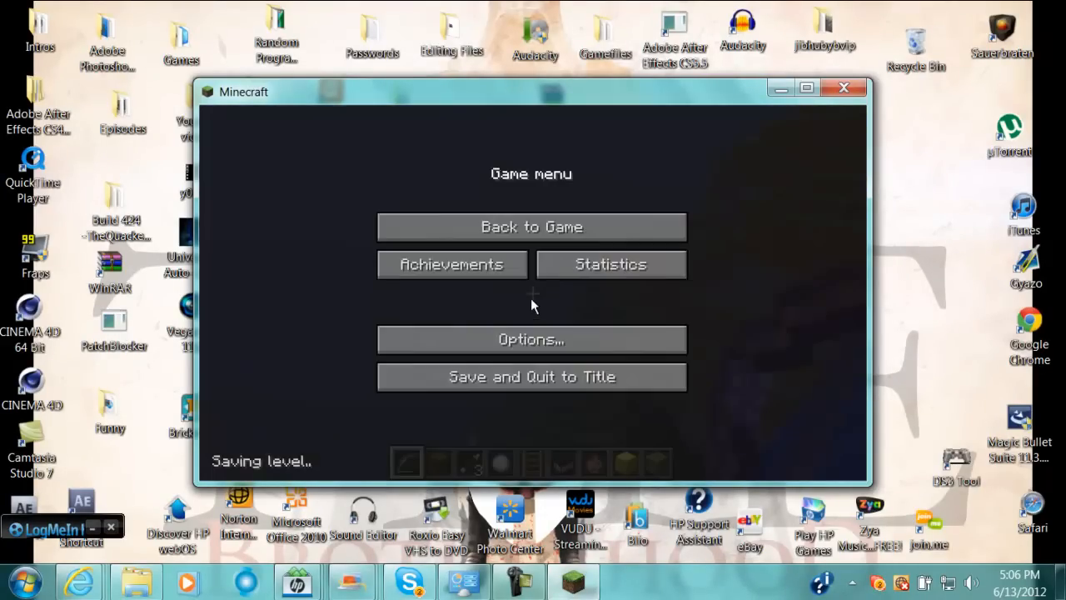
{"action": "left_click", "coordinate": [531, 377]}
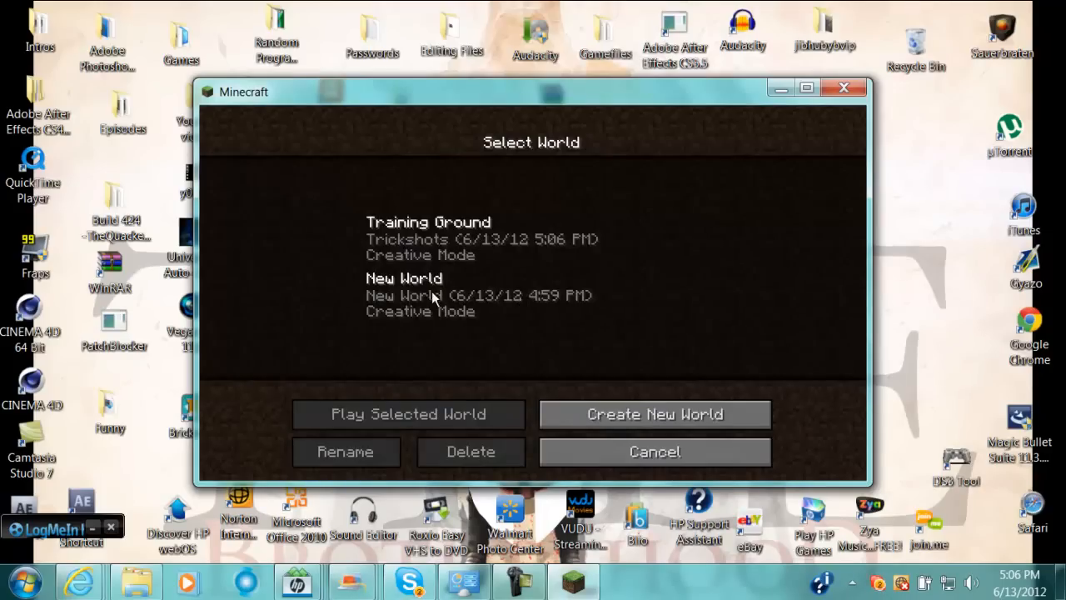
{"action": "left_click", "coordinate": [406, 413]}
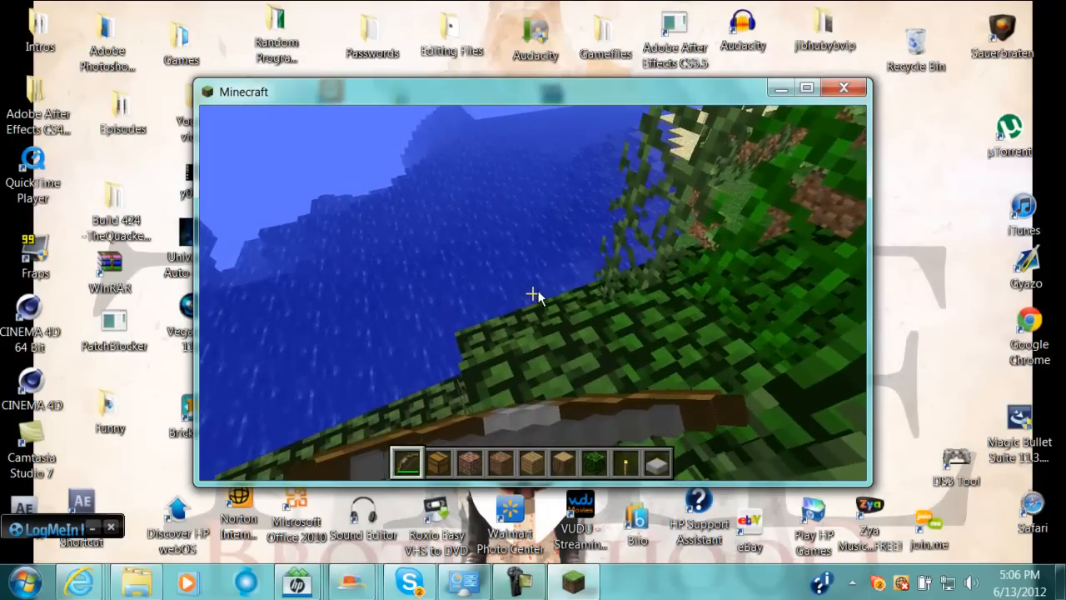
Browse the creative inventory to the Redstone Lamp, Care Package Block, Bounce Block and Crossbow
{"action": "key", "text": "e"}
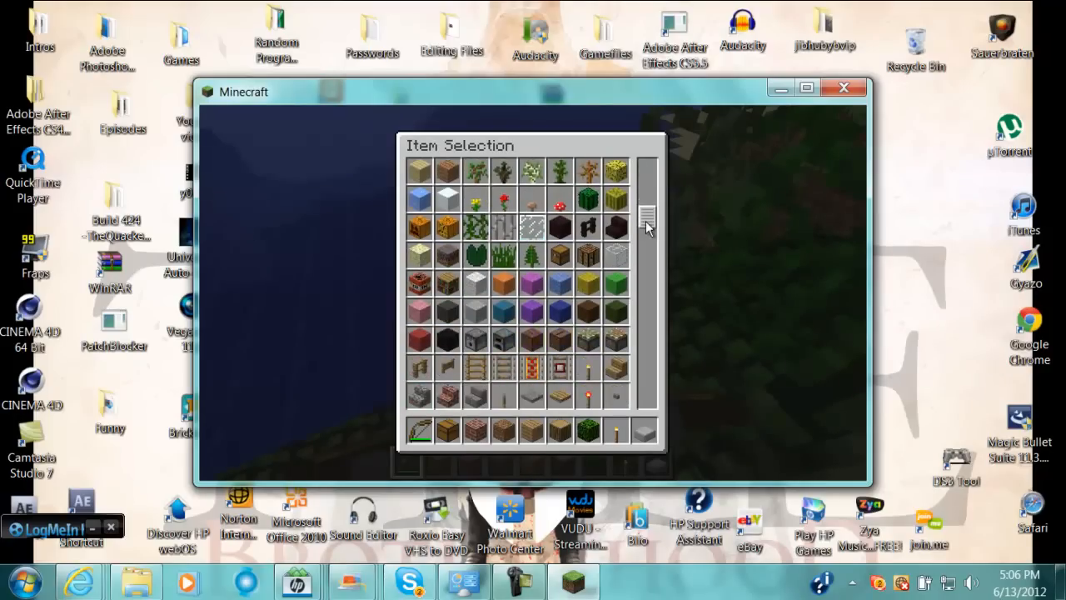
{"action": "scroll", "scroll_direction": "down", "scroll_amount": 3}
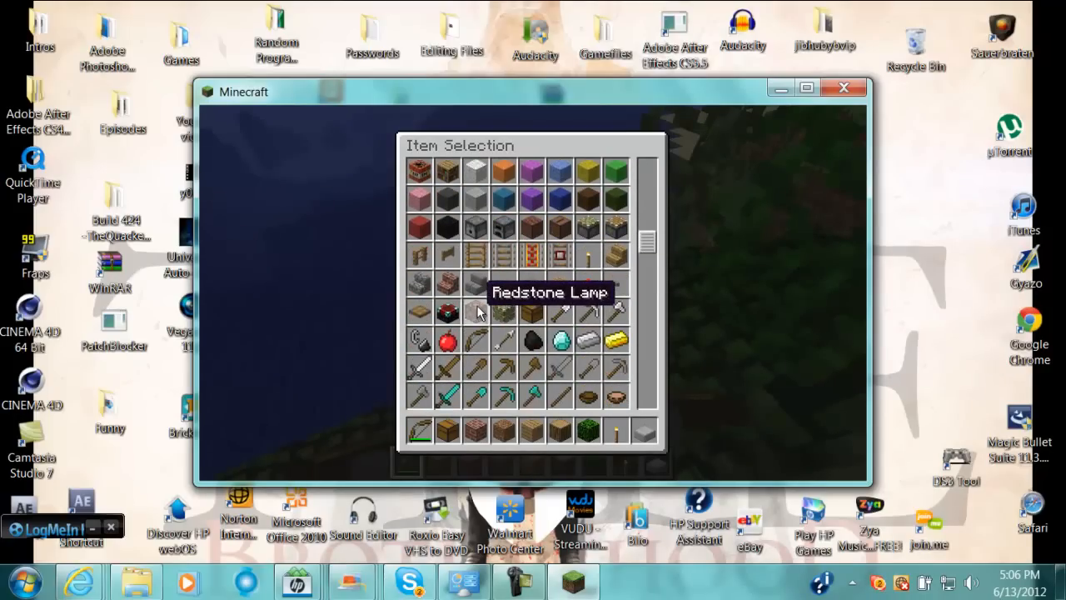
{"action": "mouse_move", "coordinate": [540, 314]}
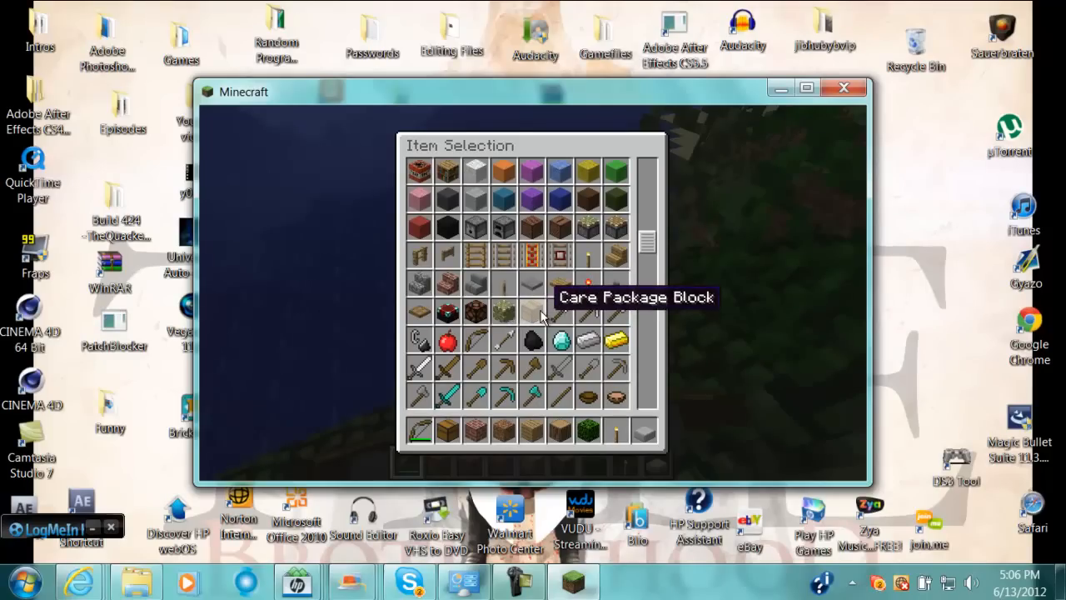
{"action": "mouse_move", "coordinate": [503, 313]}
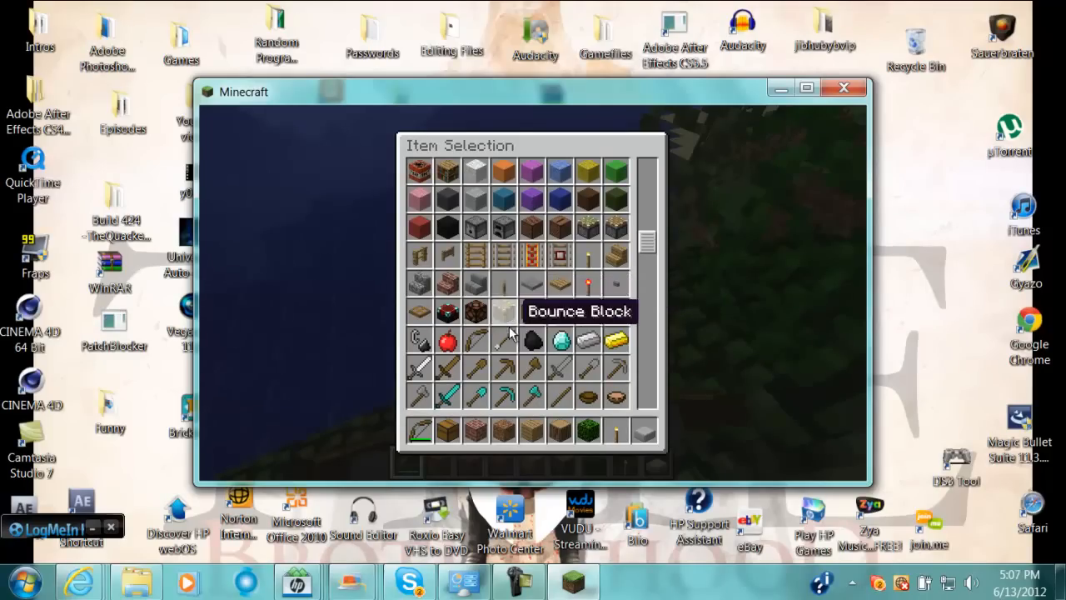
{"action": "mouse_move", "coordinate": [531, 312]}
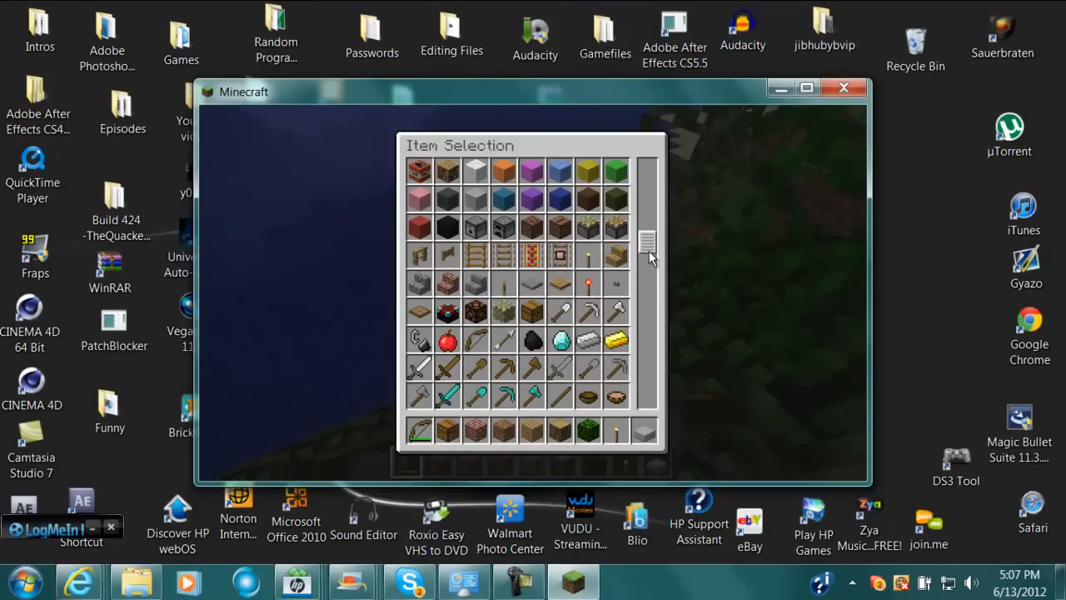
{"action": "scroll", "scroll_direction": "down", "scroll_amount": 3}
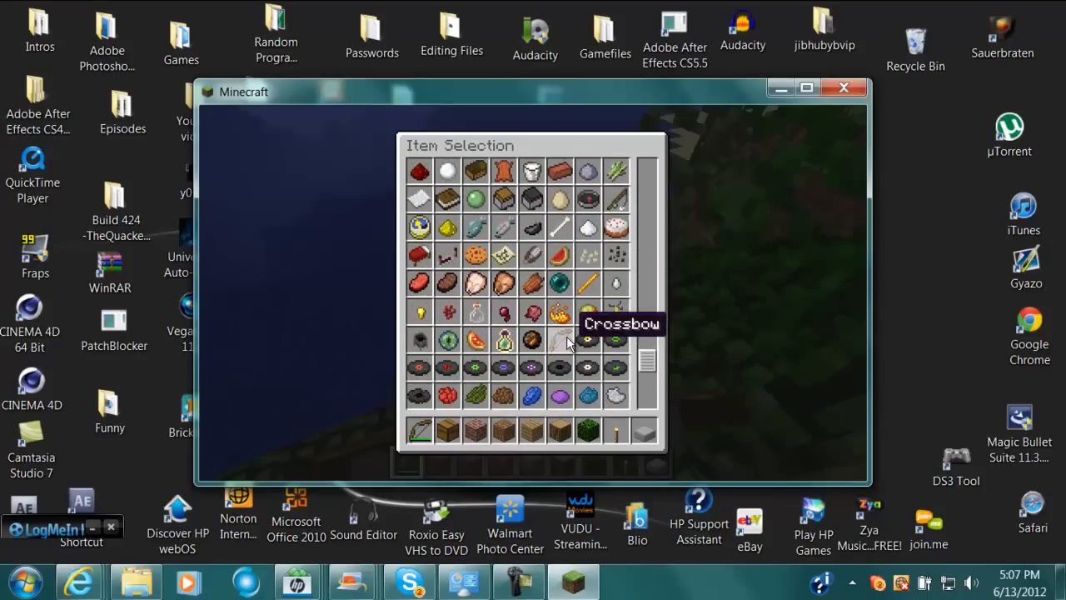
{"action": "mouse_move", "coordinate": [579, 350]}
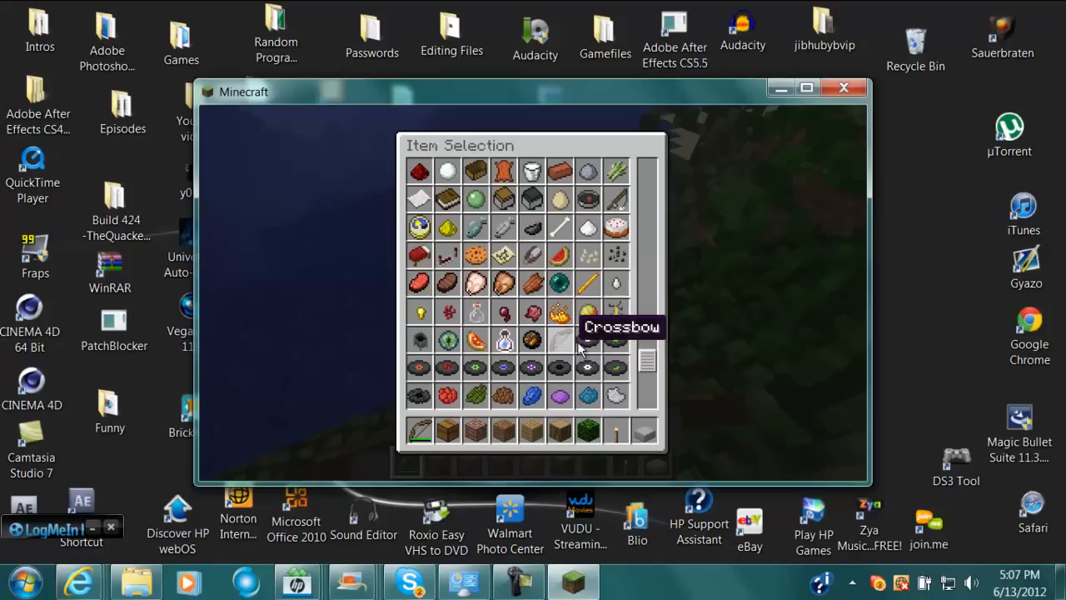
{"action": "mouse_move", "coordinate": [587, 341]}
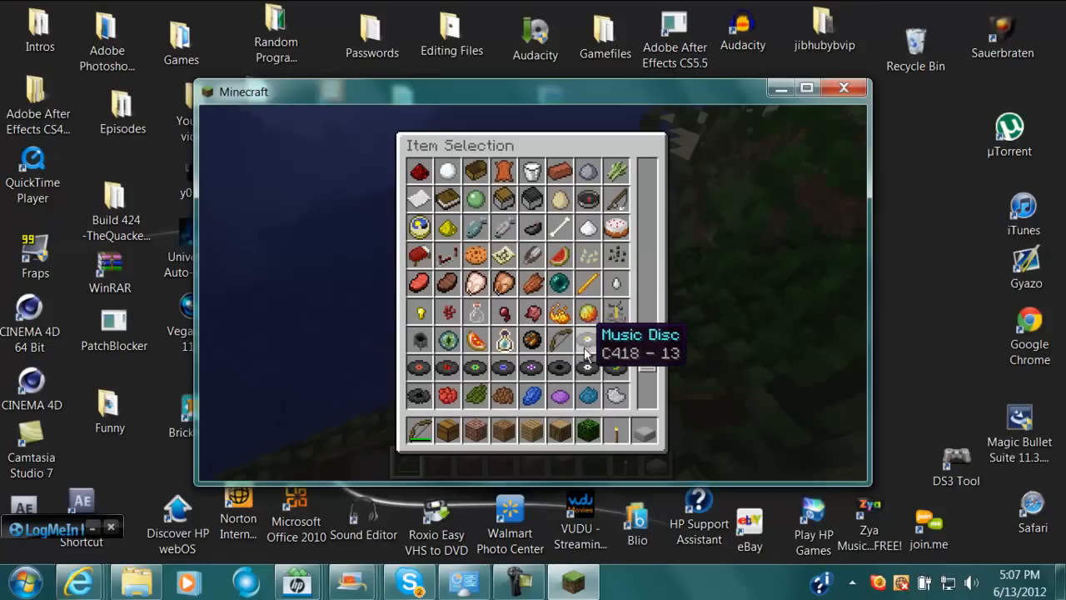
{"action": "mouse_move", "coordinate": [560, 339]}
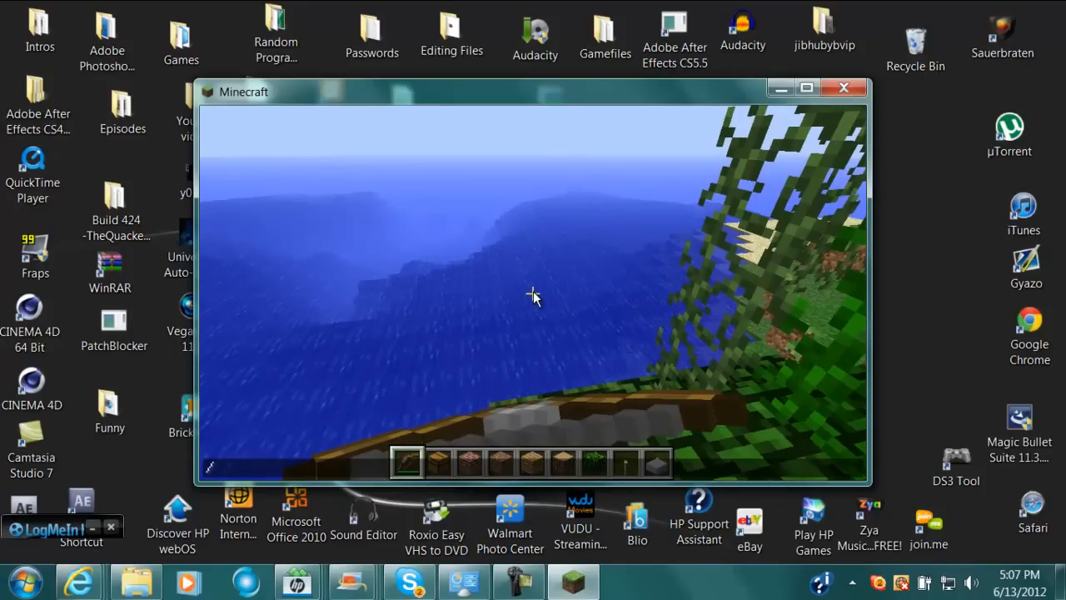
Run /setname Xedi in chat, confirming 'Chat name set: Xedi'
{"action": "type", "text": "/setname"}
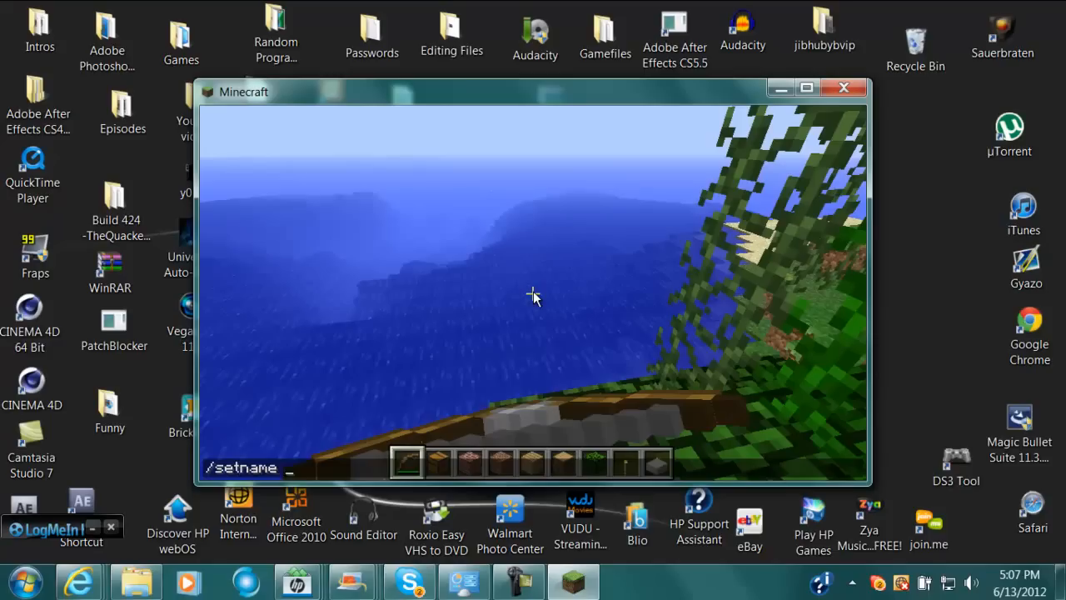
{"action": "mouse_move", "coordinate": [559, 294]}
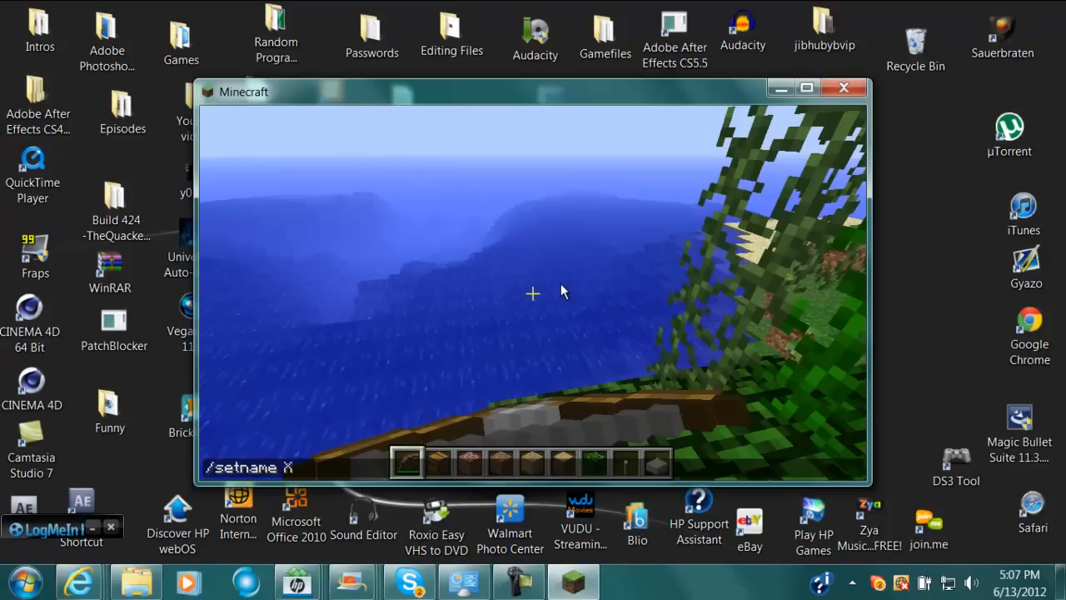
{"action": "type", "text": "Xedi"}
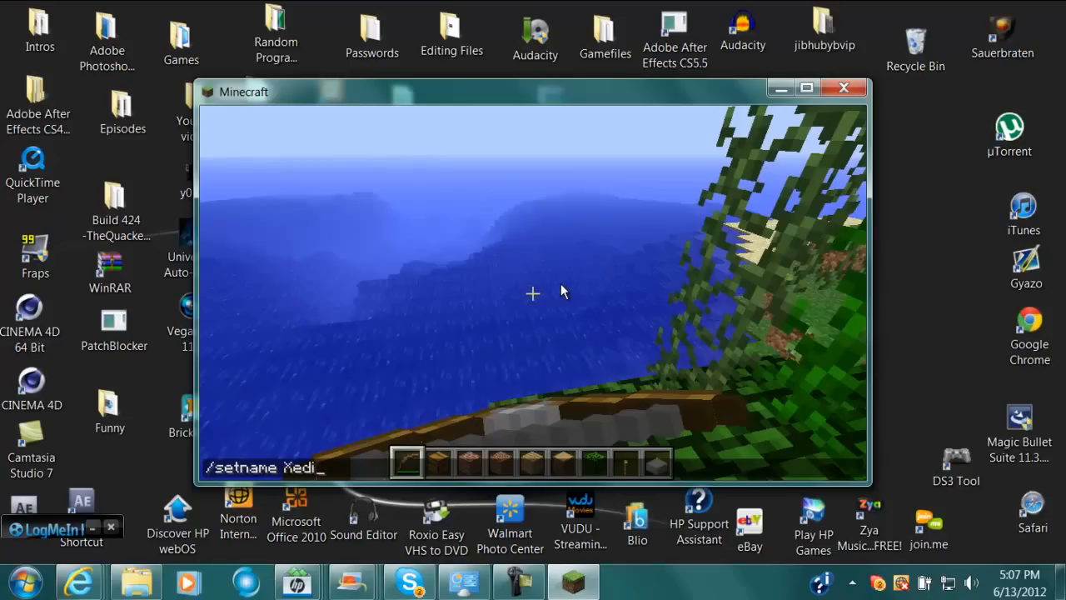
{"action": "key", "text": "enter"}
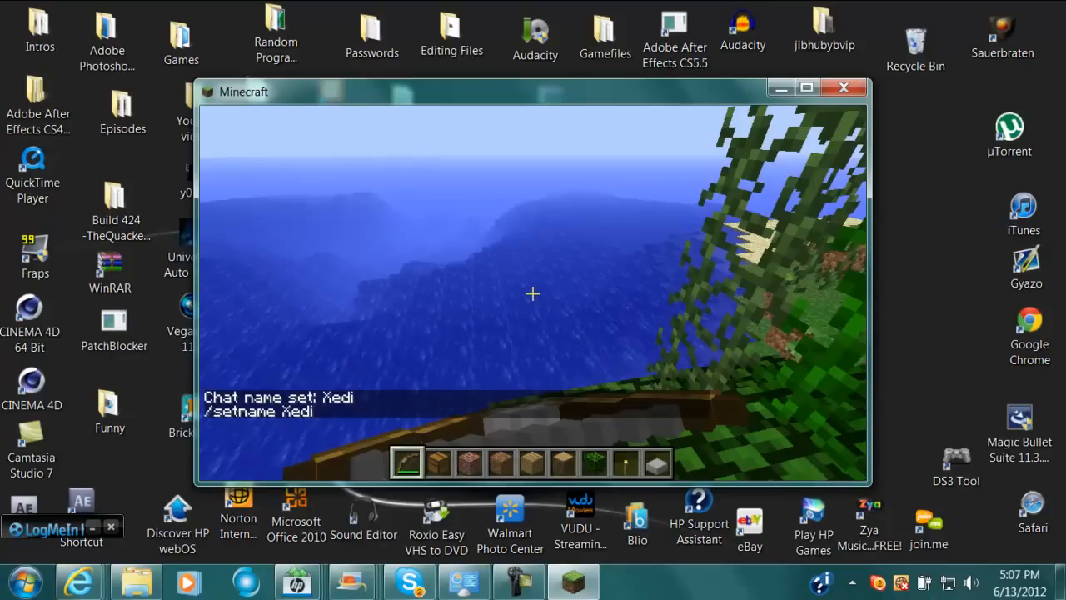
{"action": "key", "text": "Escape"}
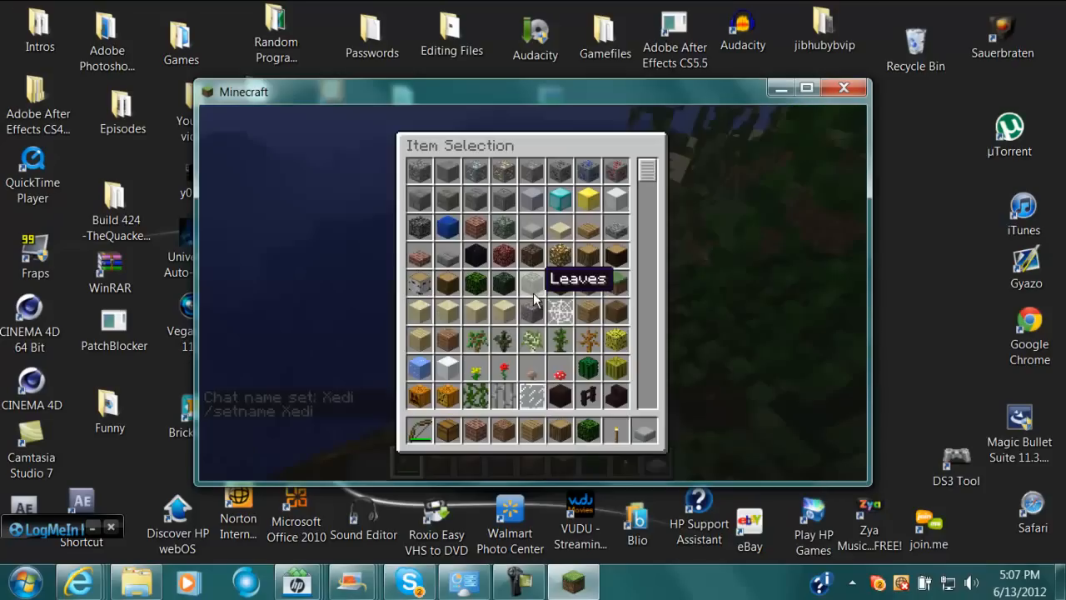
{"action": "scroll", "scroll_direction": "down", "scroll_amount": 3}
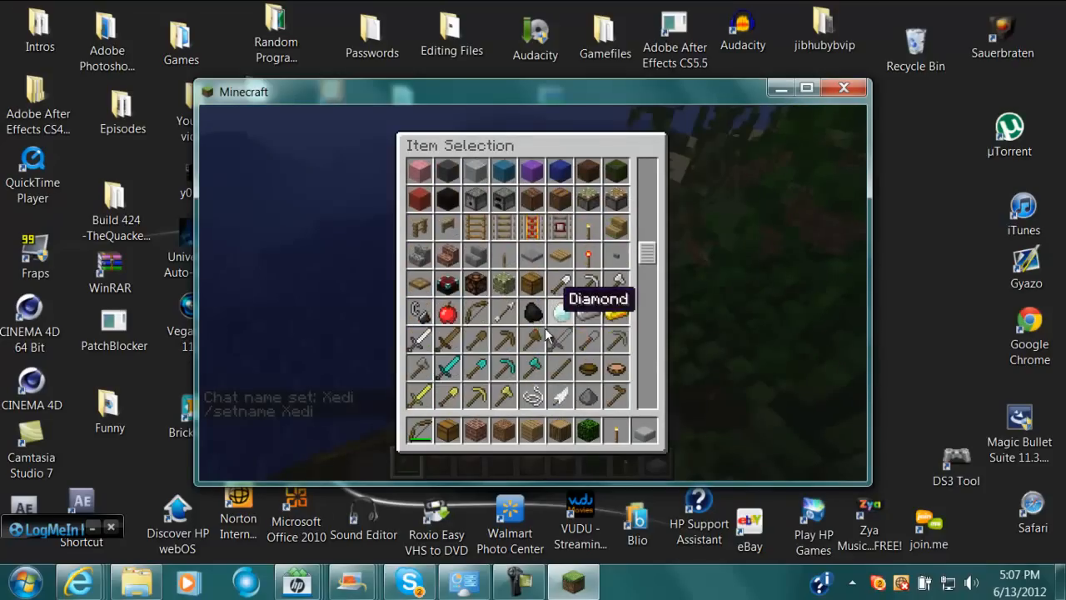
{"action": "scroll", "scroll_direction": "down", "scroll_amount": 3}
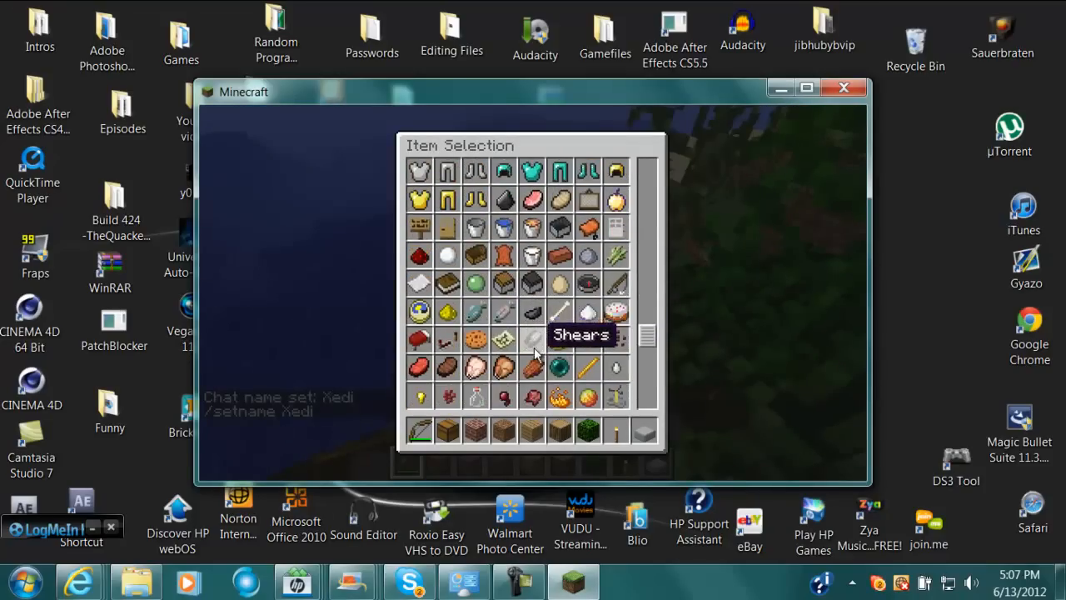
{"action": "scroll", "scroll_direction": "down", "scroll_amount": 3}
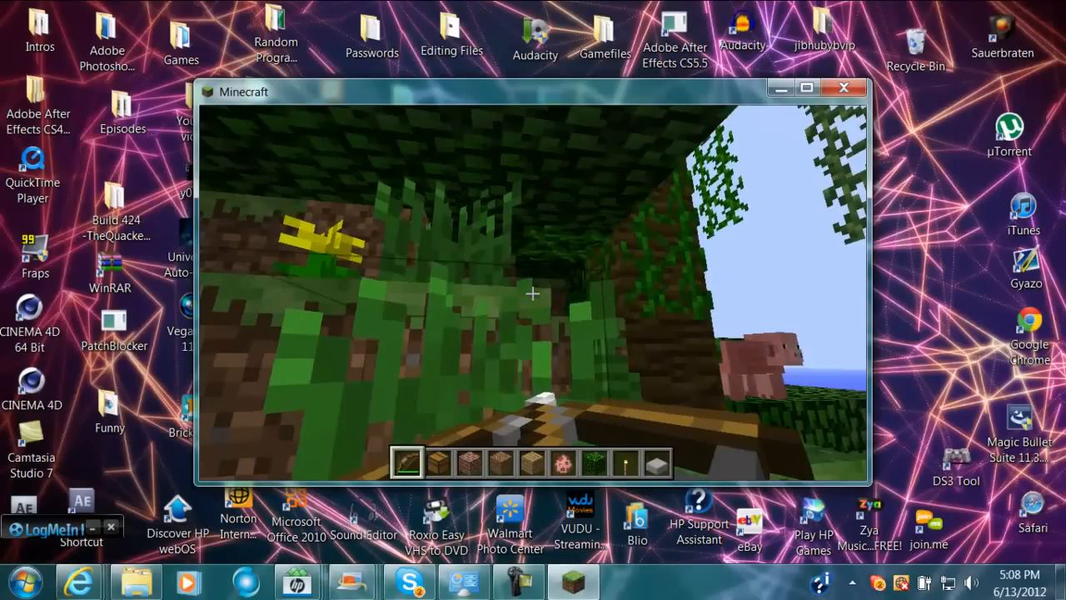
{"action": "mouse_move", "coordinate": [533, 292]}
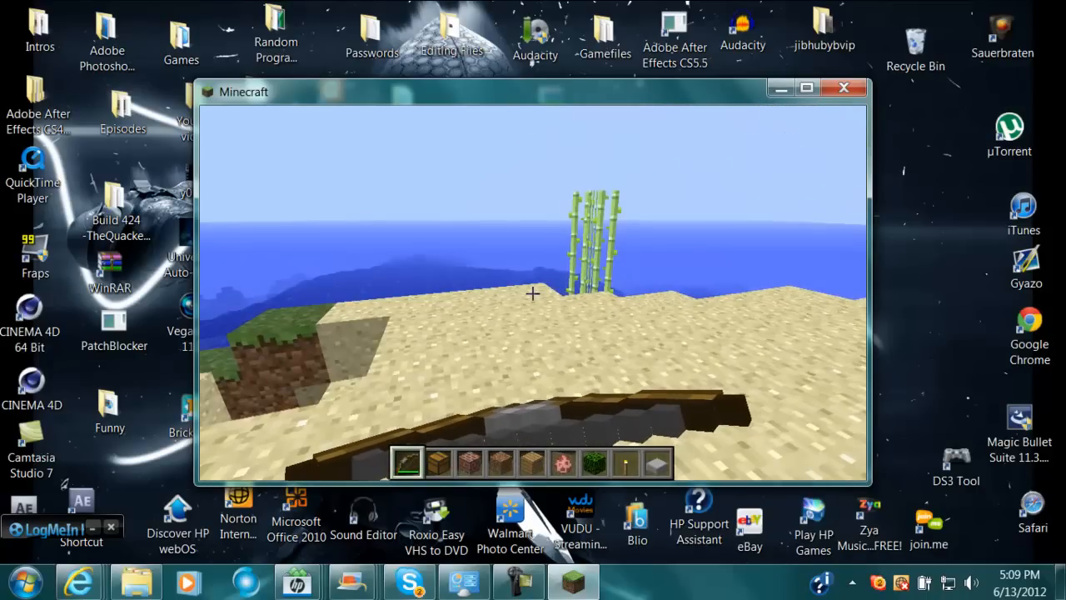
{"action": "mouse_move", "coordinate": [533, 293]}
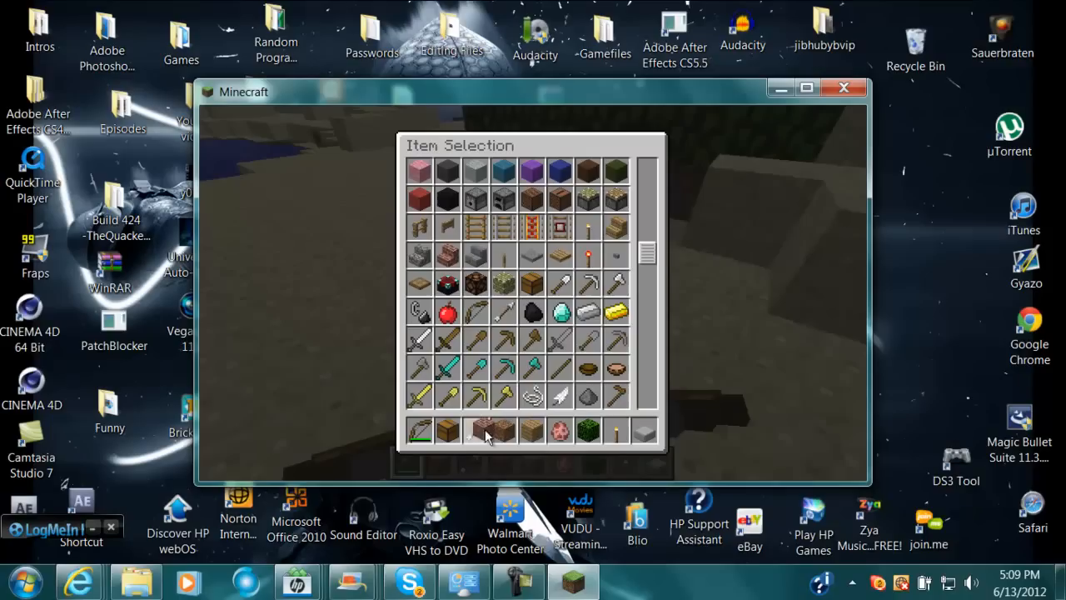
Close the item selection and resume play on the beach
{"action": "key", "text": "Escape"}
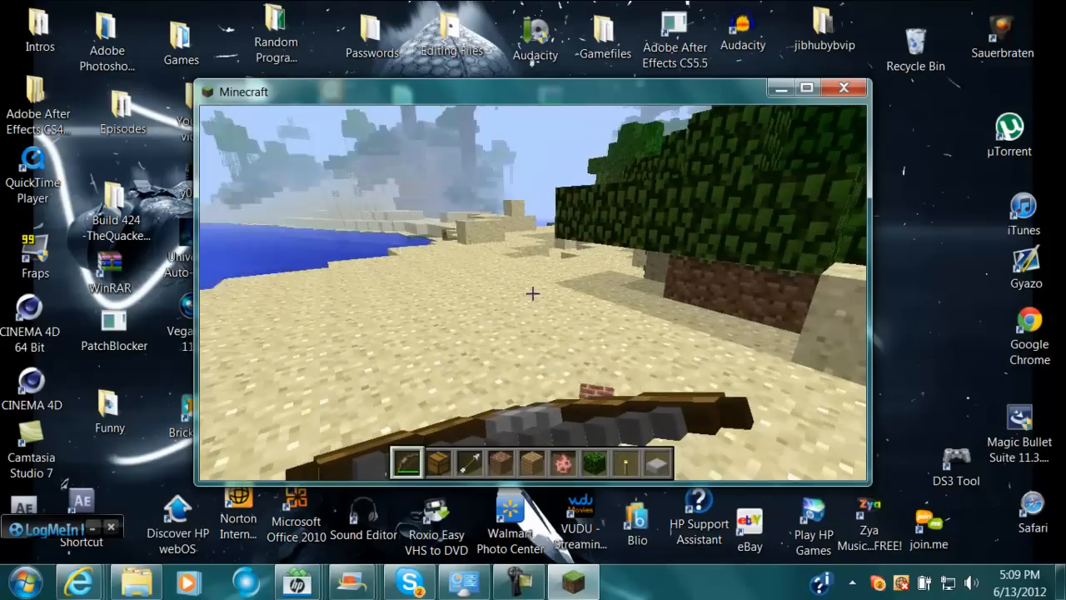